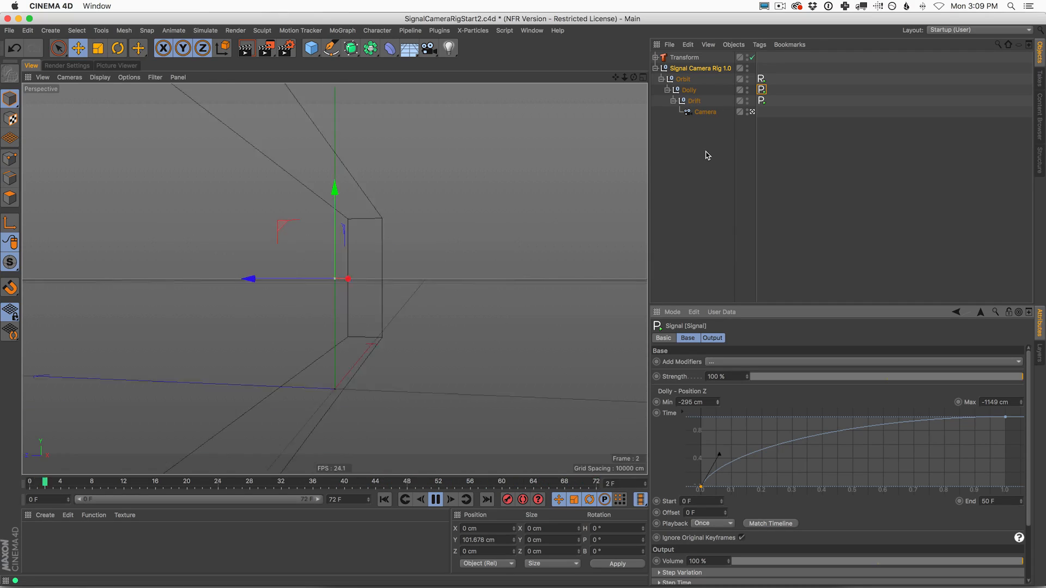
Play and scrub the timeline to preview the Dolly signal easing the camera in.
click(436, 499)
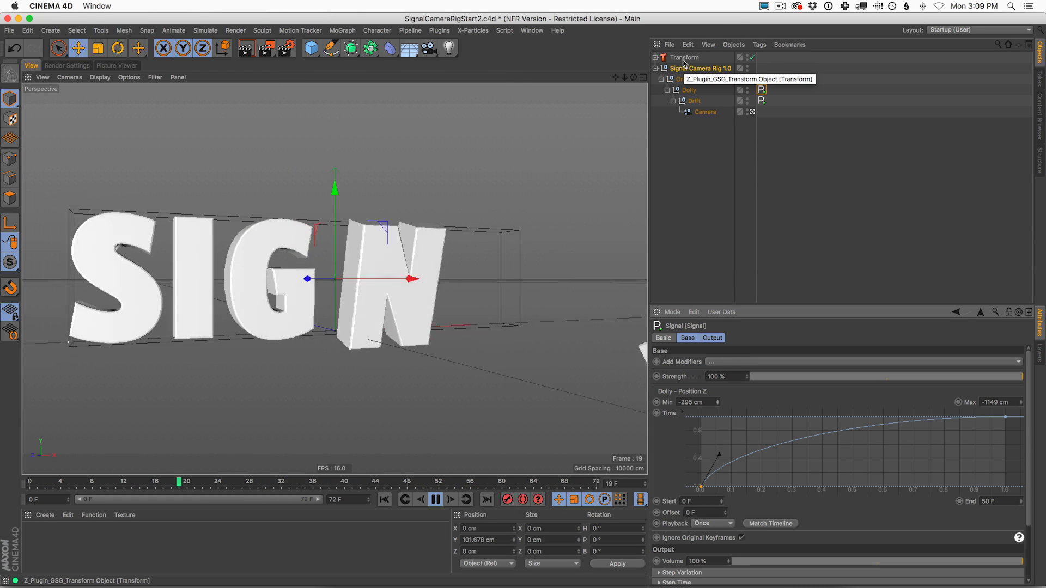
click(436, 482)
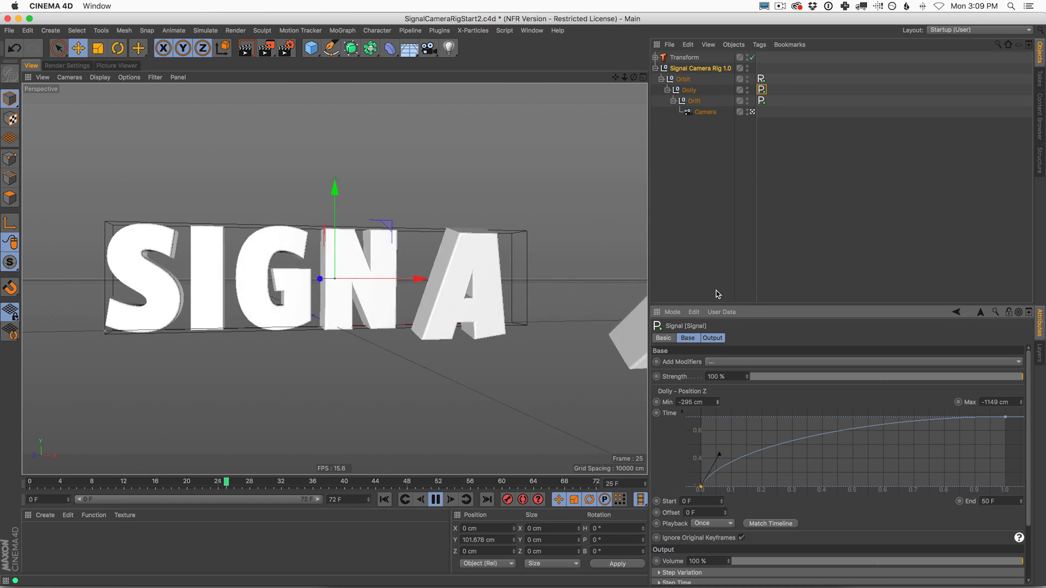
click(436, 480)
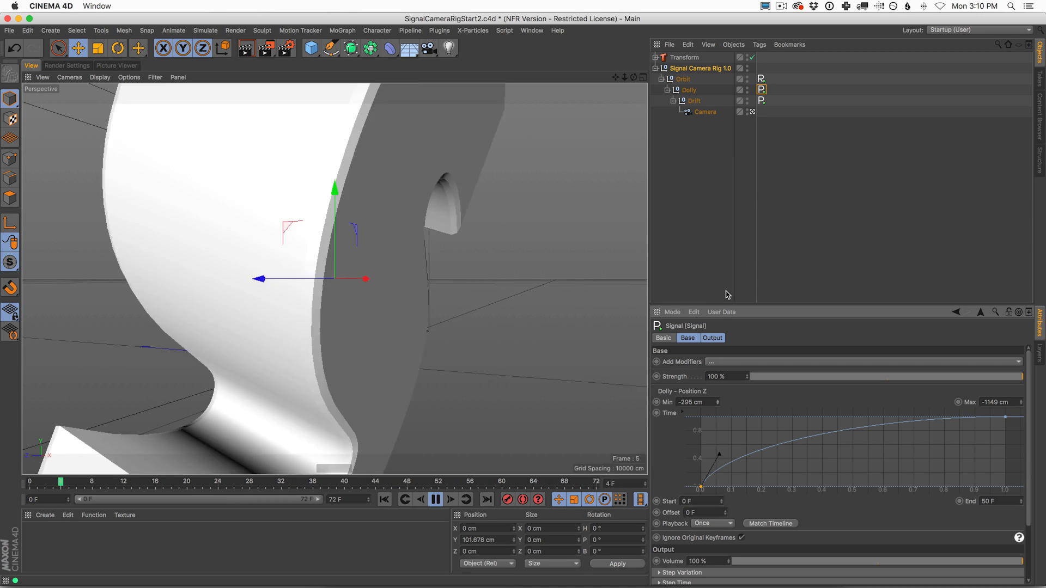
click(435, 500)
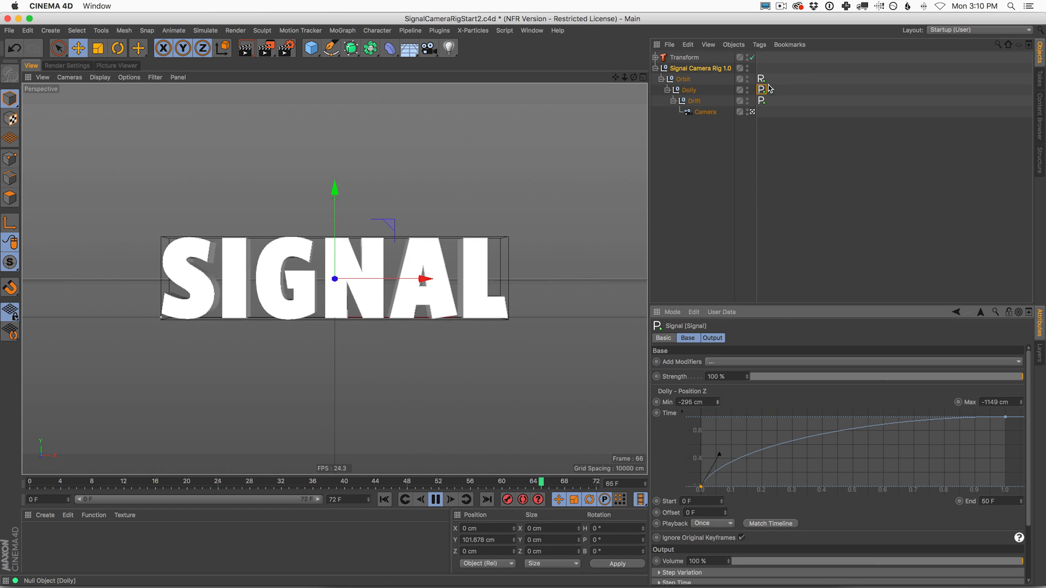
Select the Dolly and then Orbit Signal tags to show the rotation signal settings.
click(760, 78)
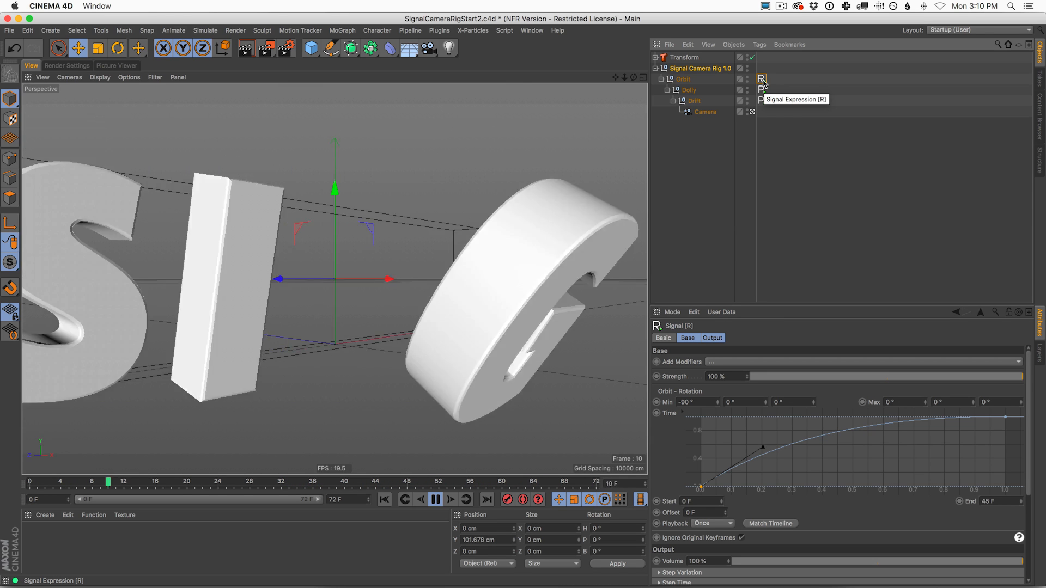
click(436, 500)
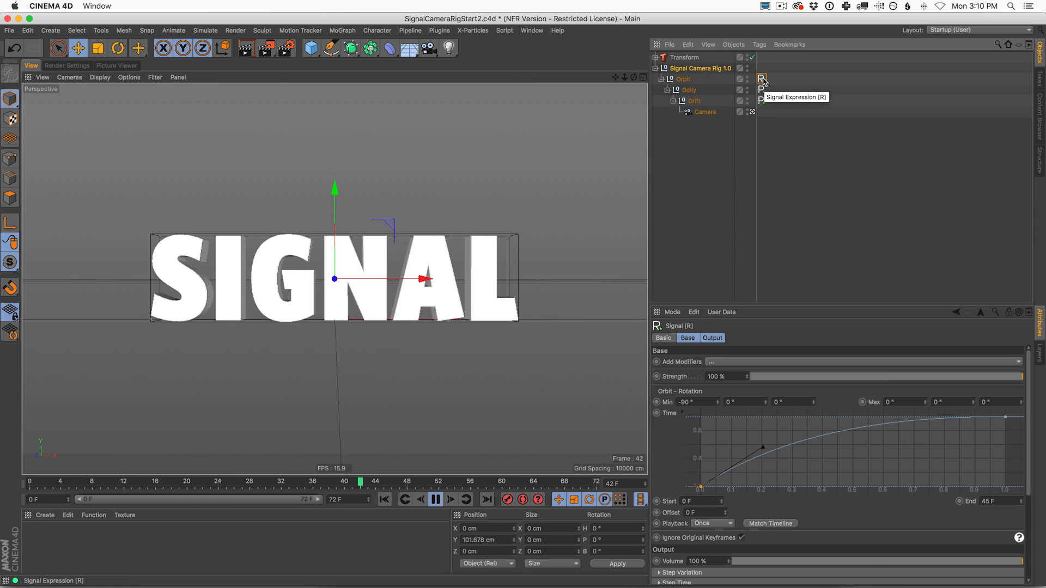
Raise the Signal Camera Rig 1.0 null along Y to about 105.9 cm and replay the animation.
click(682, 79)
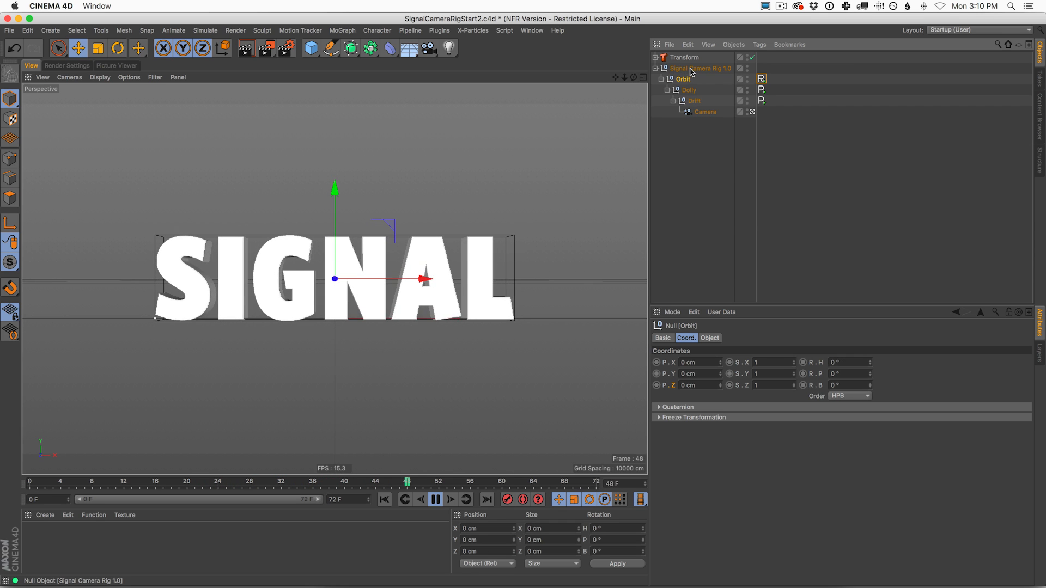
click(435, 500)
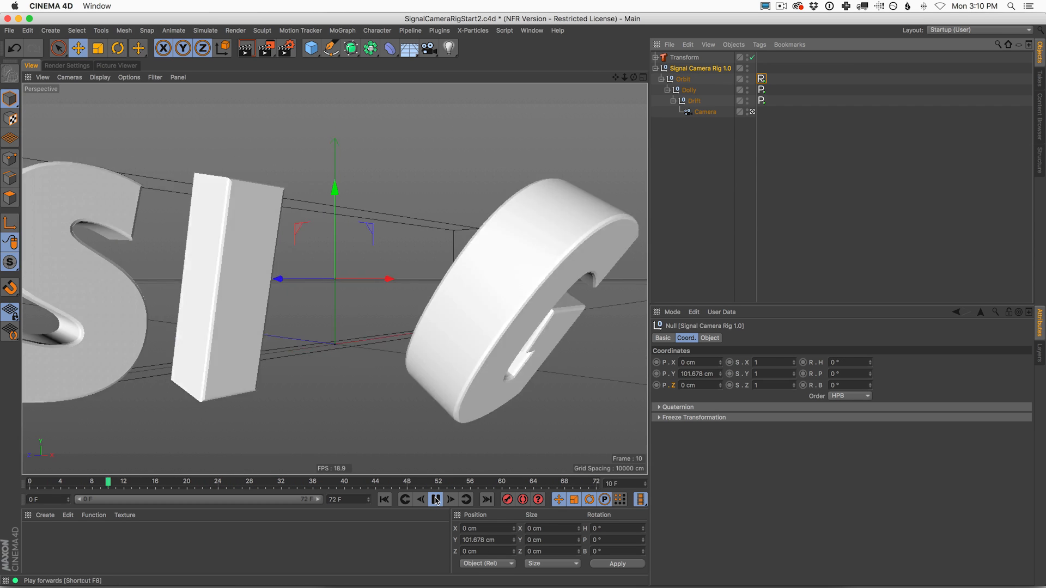
click(436, 499)
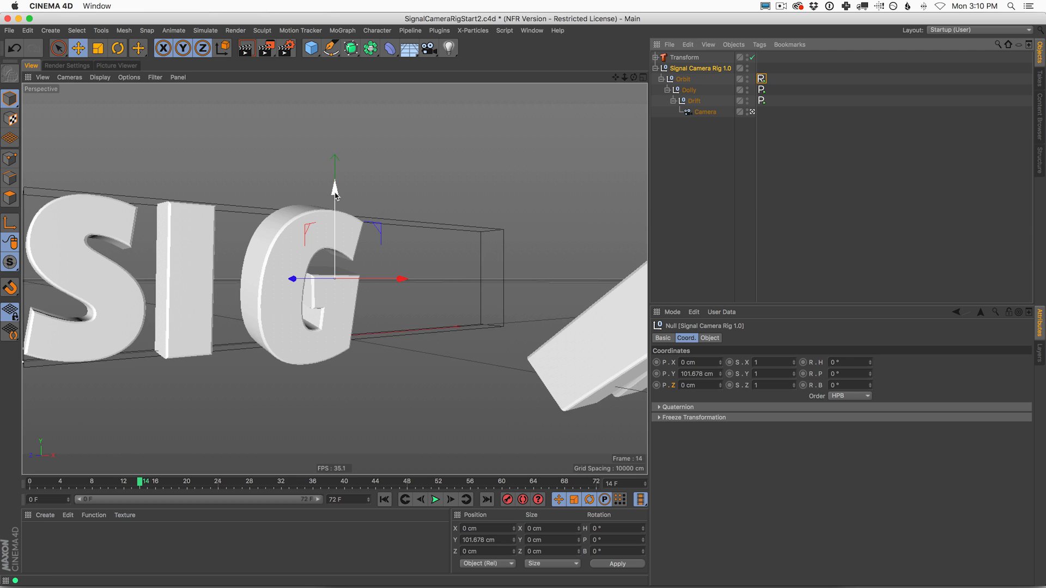
drag(335, 179, 335, 172)
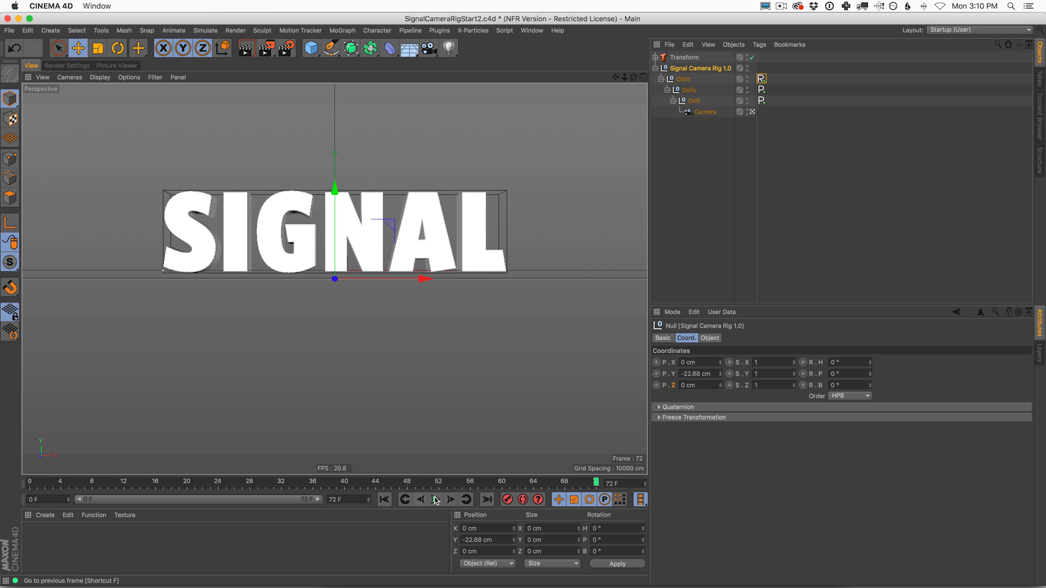
click(436, 501)
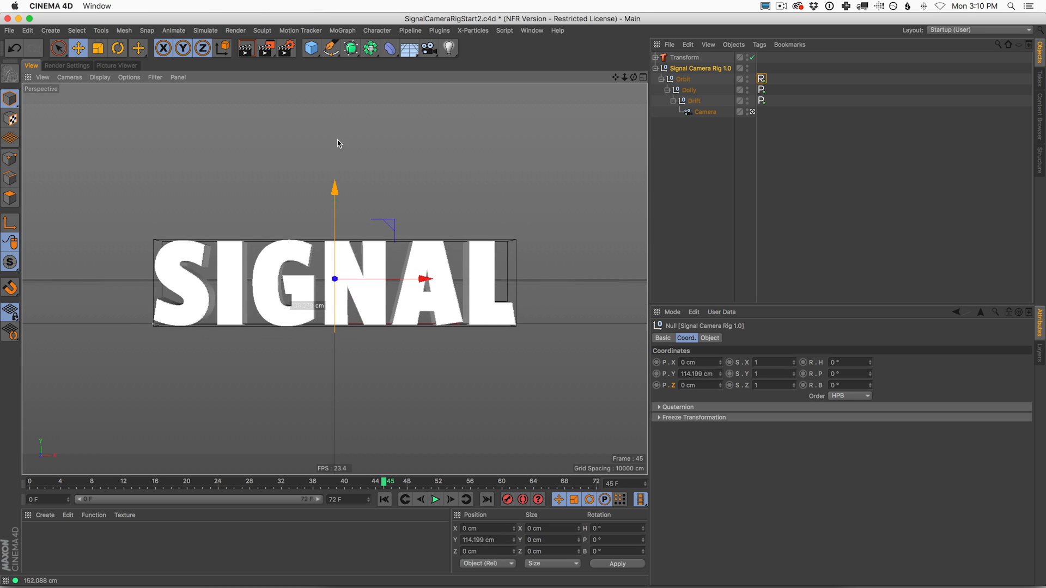
click(682, 79)
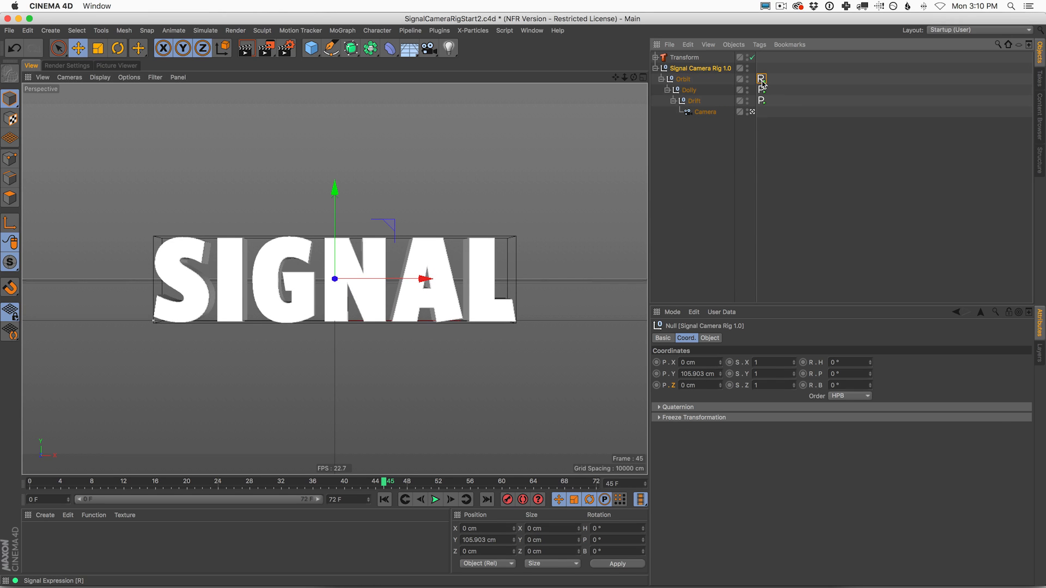
Set the Orbit Signal's Min rotation to H 0°, P -89° and preview the orbit.
click(762, 78)
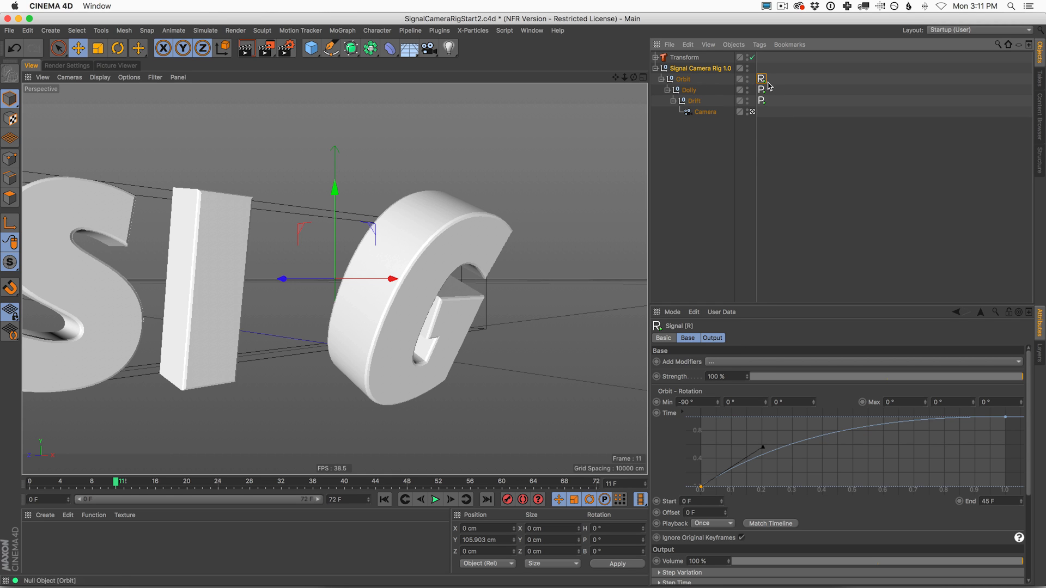
mouse_move(725, 414)
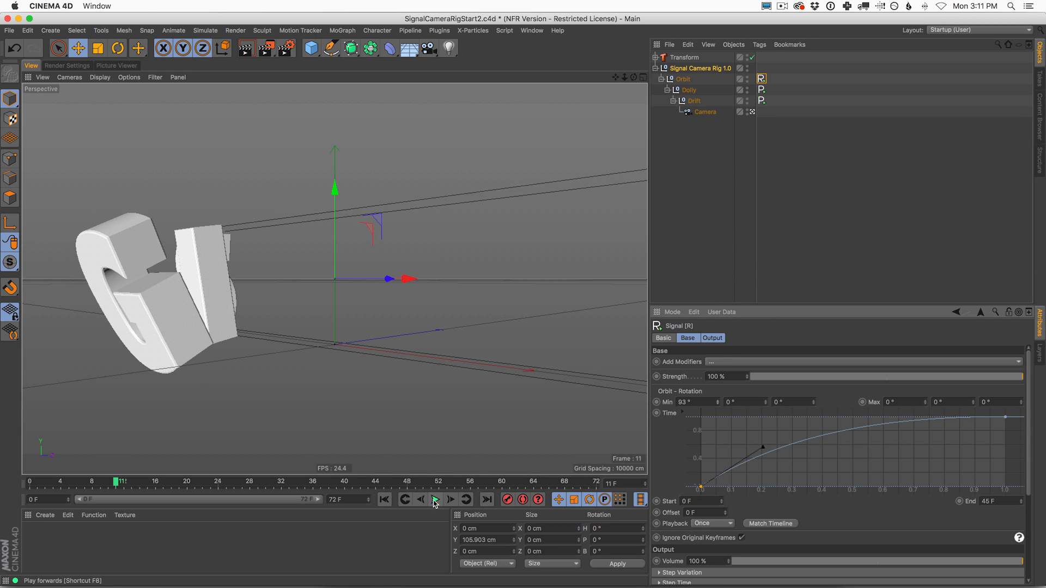
click(436, 499)
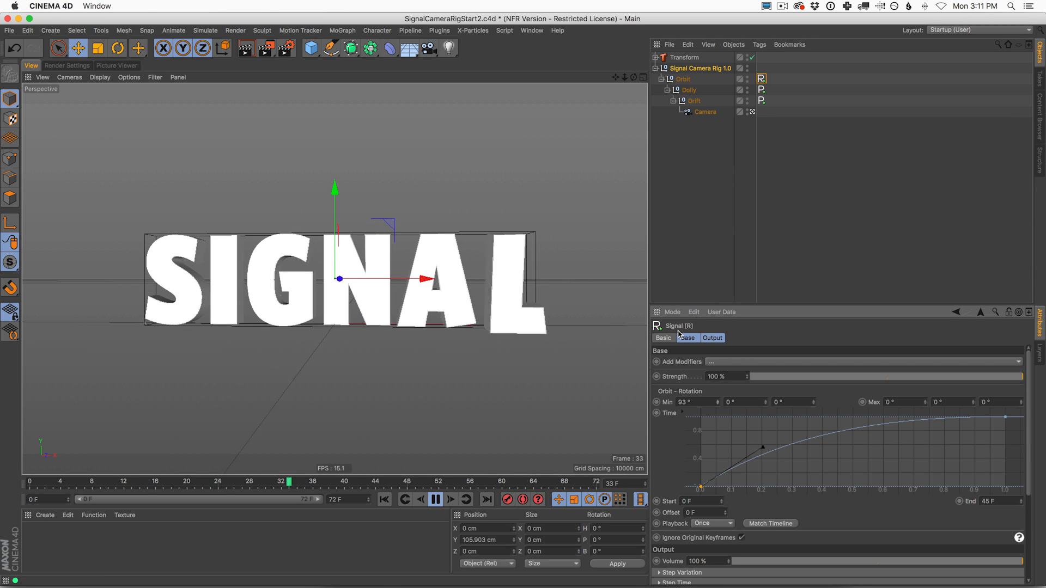
click(436, 500)
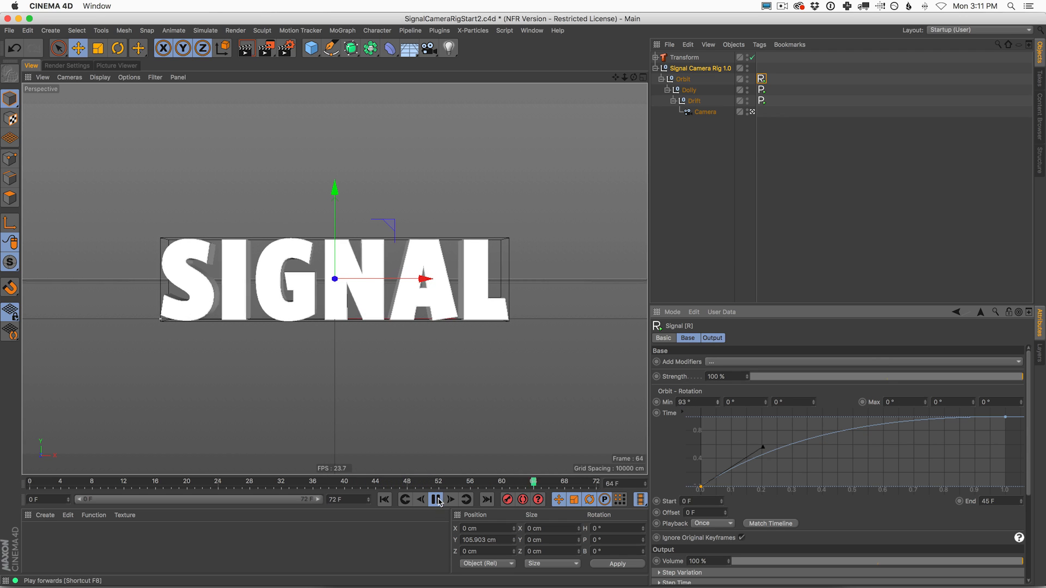
click(435, 499)
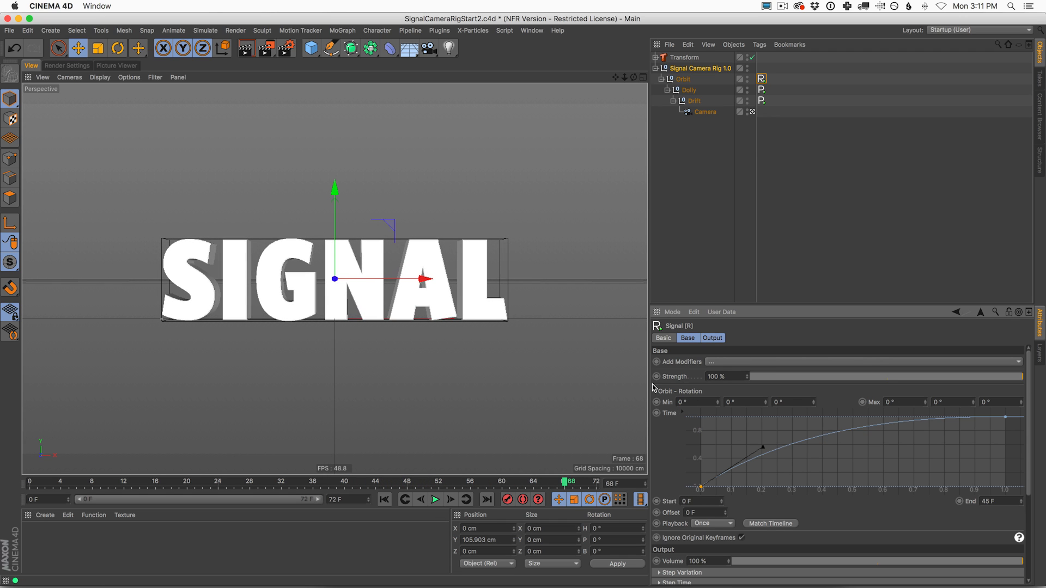
Rewind and replay to check the new pitch-based orbit start.
click(237, 482)
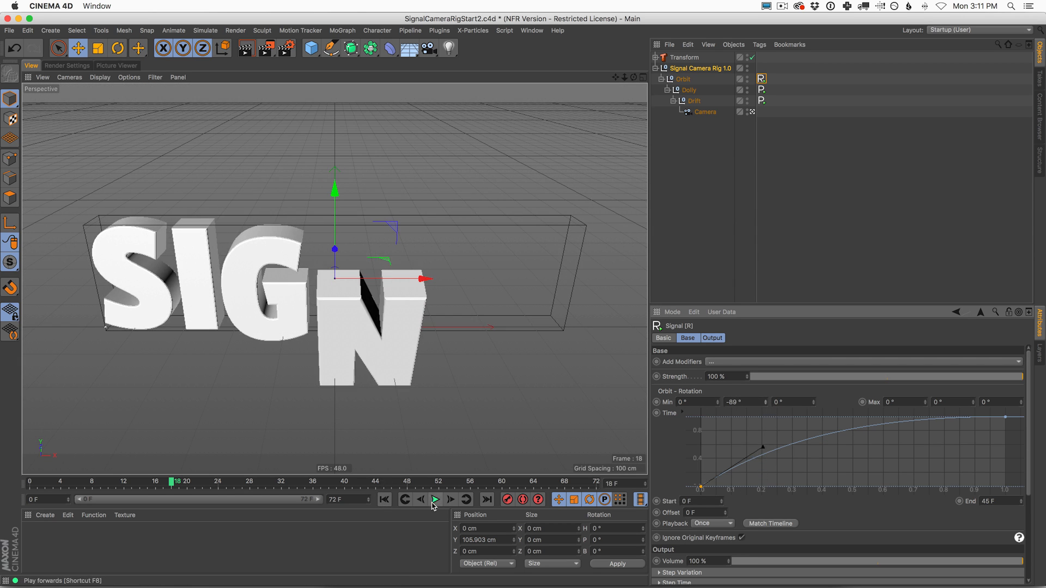
click(435, 499)
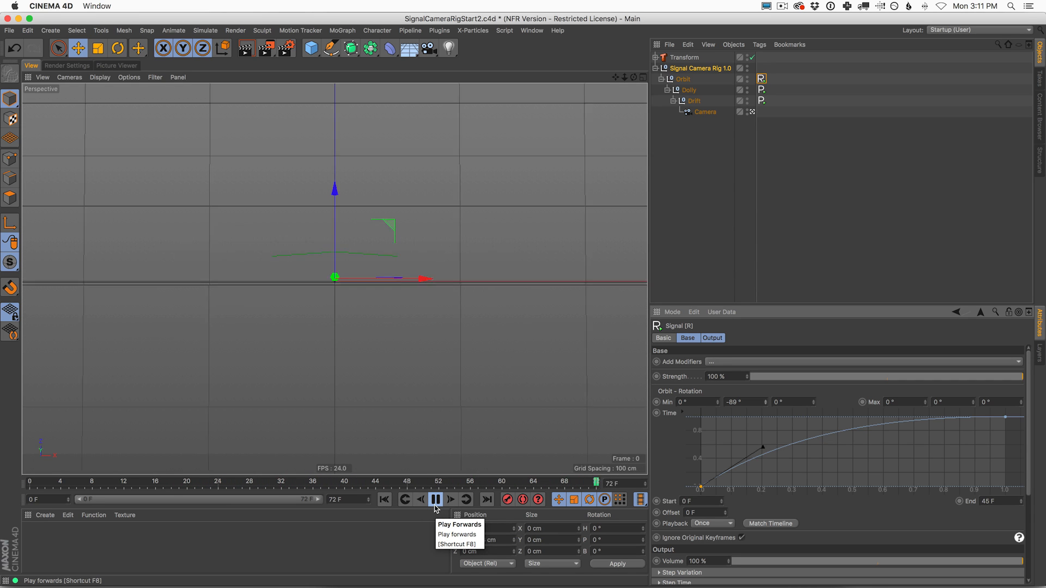
click(435, 500)
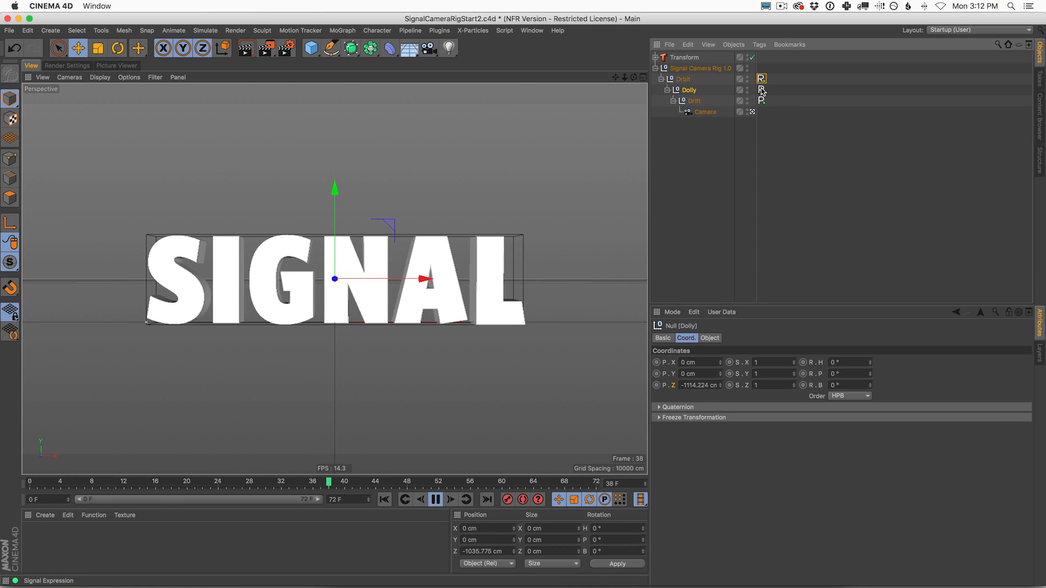
Set the Dolly Signal's Z to Min -687 cm, Max -1730 cm, End 50F and play it back.
click(762, 90)
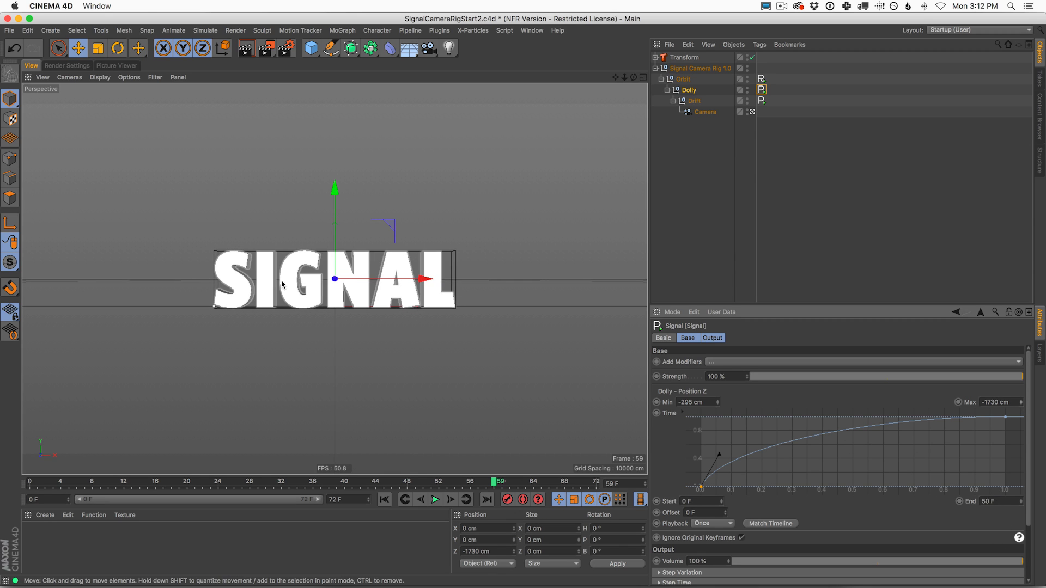
click(435, 499)
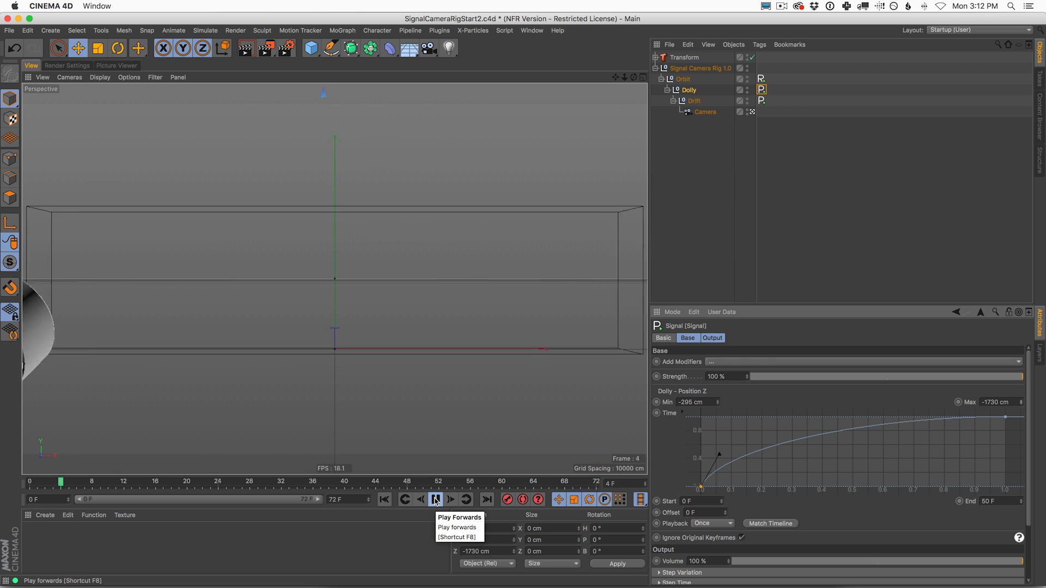
click(434, 499)
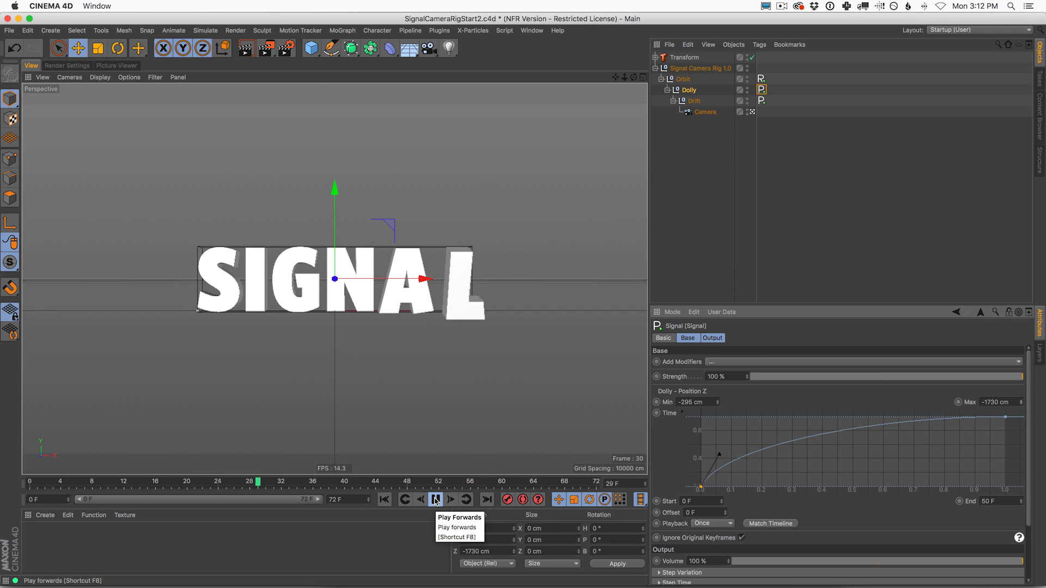
click(435, 499)
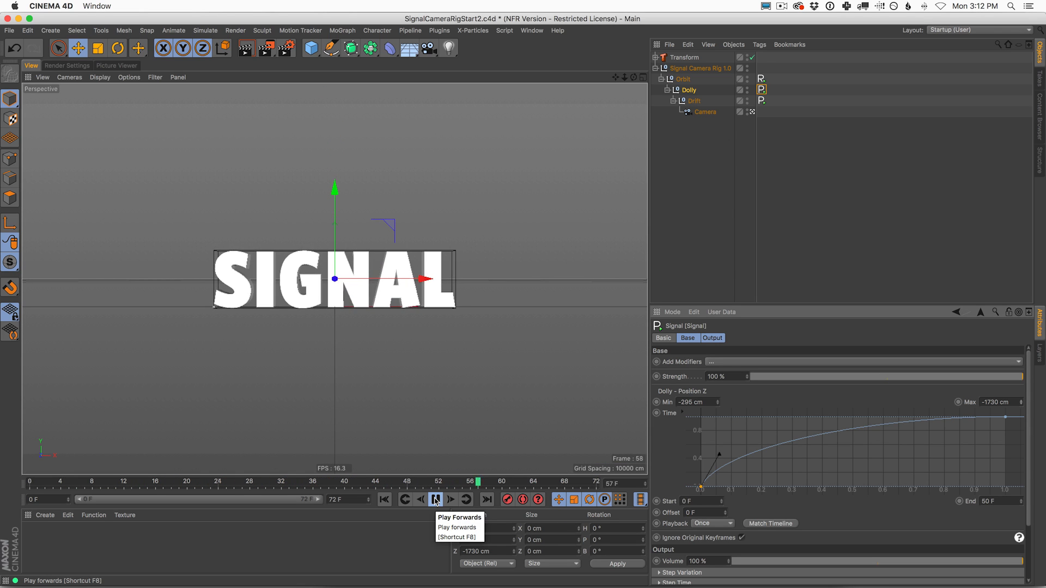
Stop playback, step back a frame and select the Orbit tag's settings.
click(435, 499)
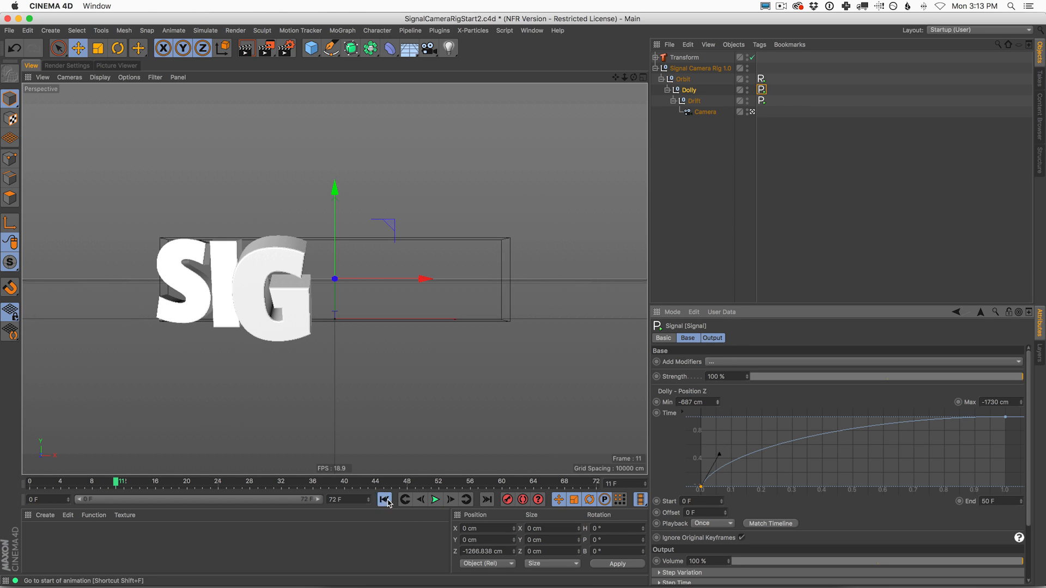
click(435, 499)
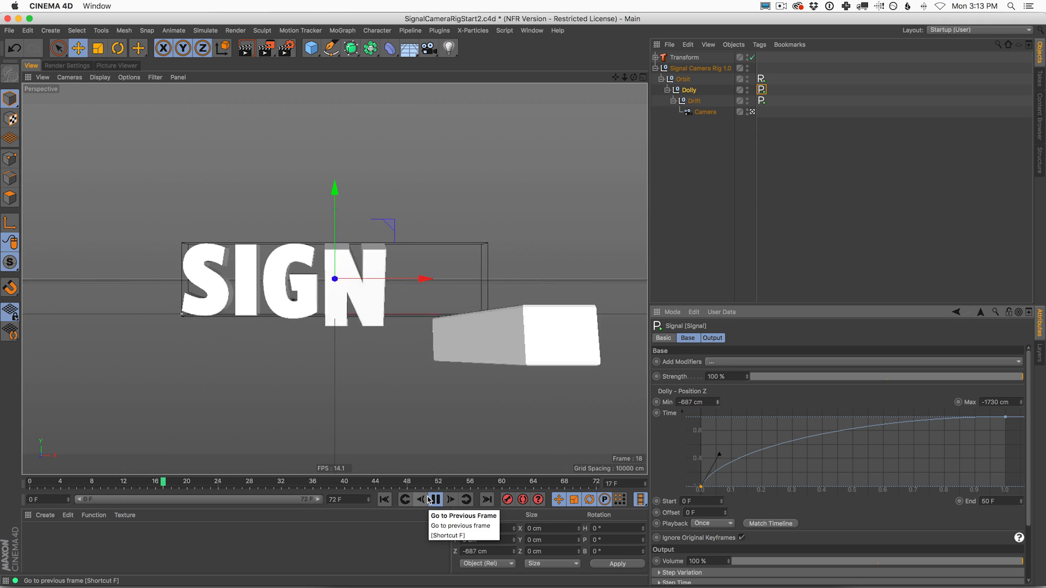
click(435, 499)
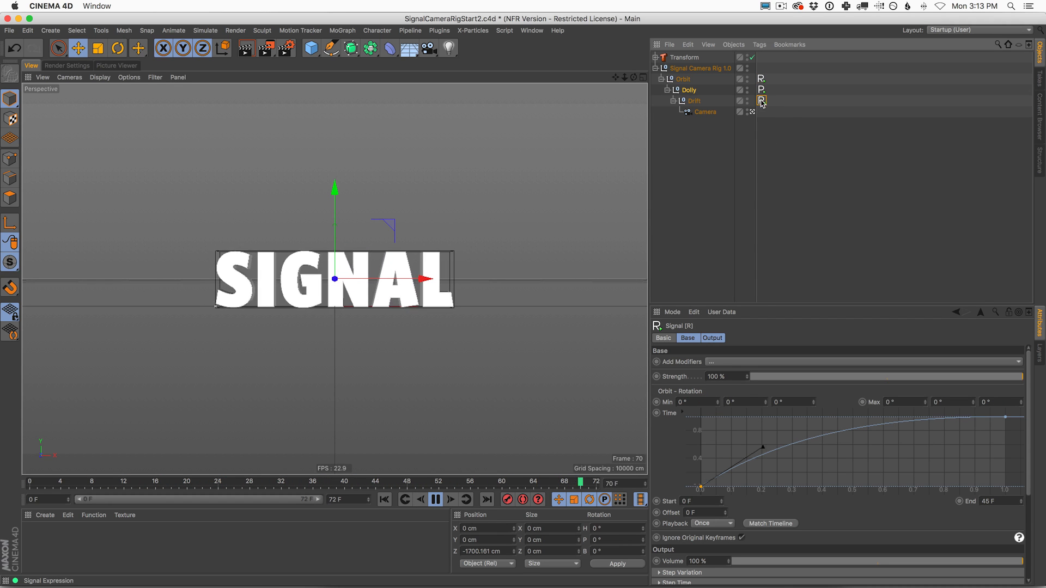
Set Drift to Strength 100%, Max -408 cm, Additive, and Orbit Min rotation 162°, -68°, -27°.
click(760, 100)
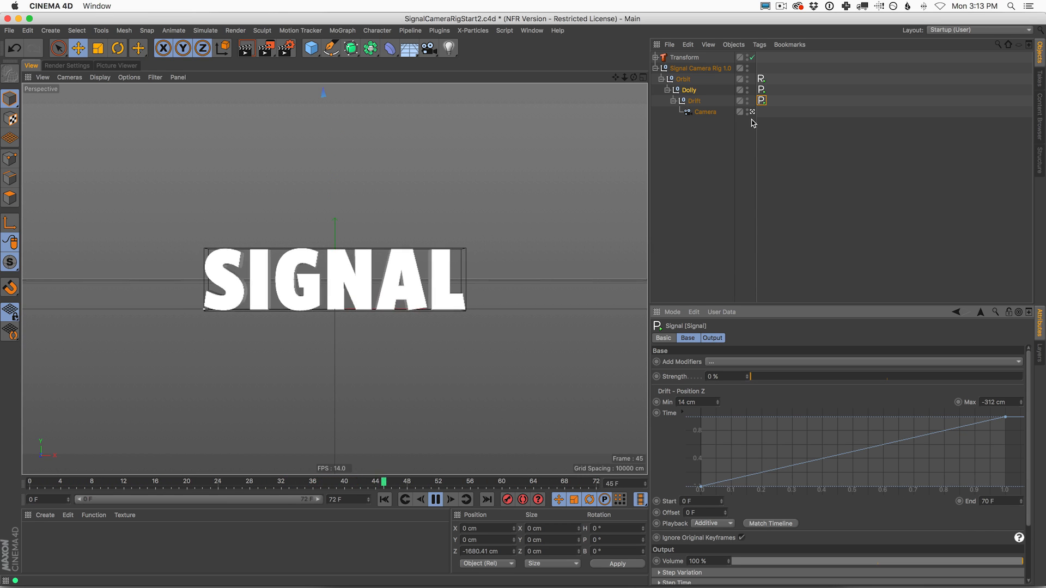
click(761, 90)
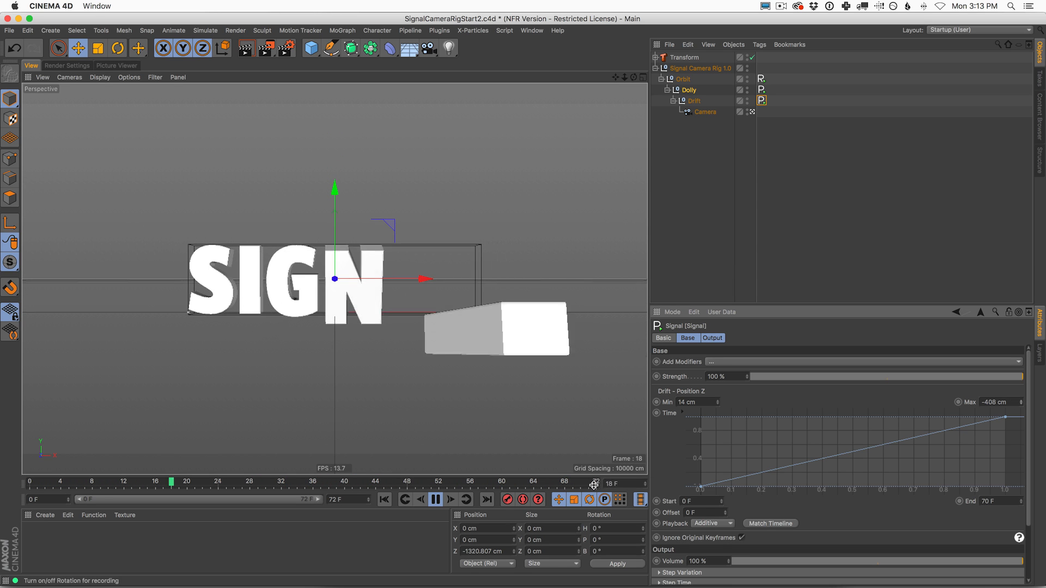
click(435, 499)
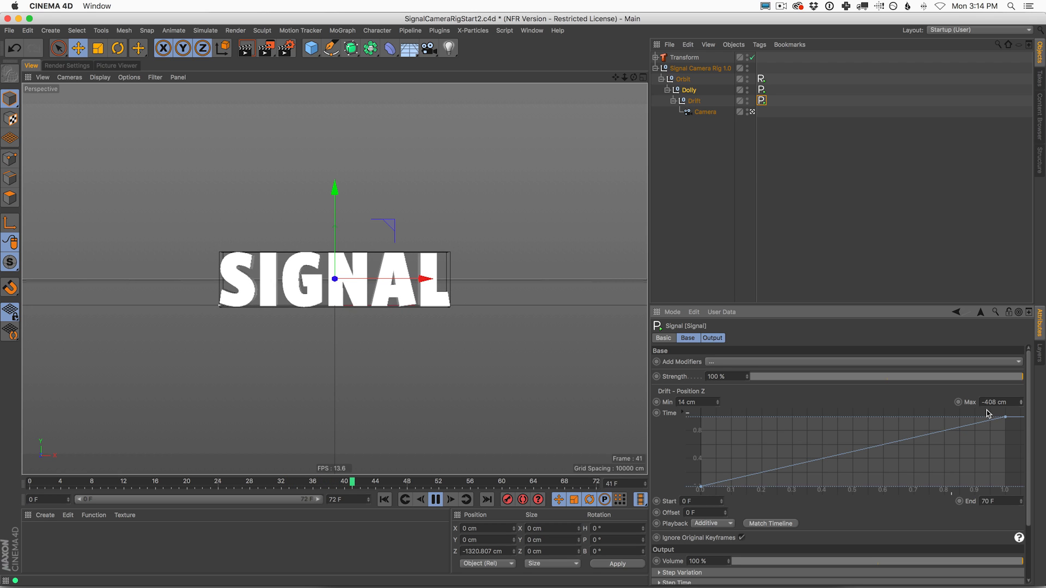
click(710, 523)
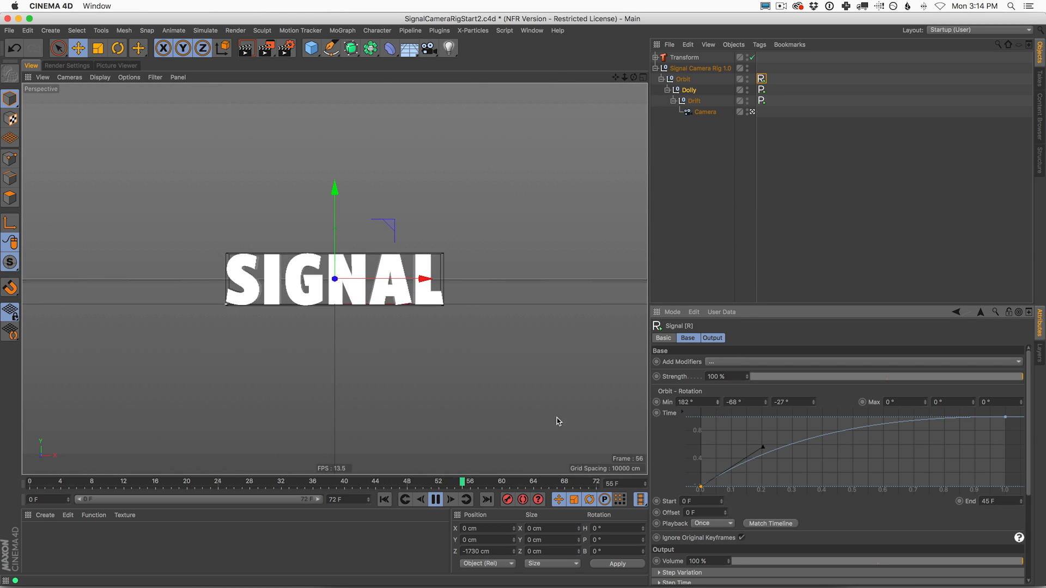
click(684, 58)
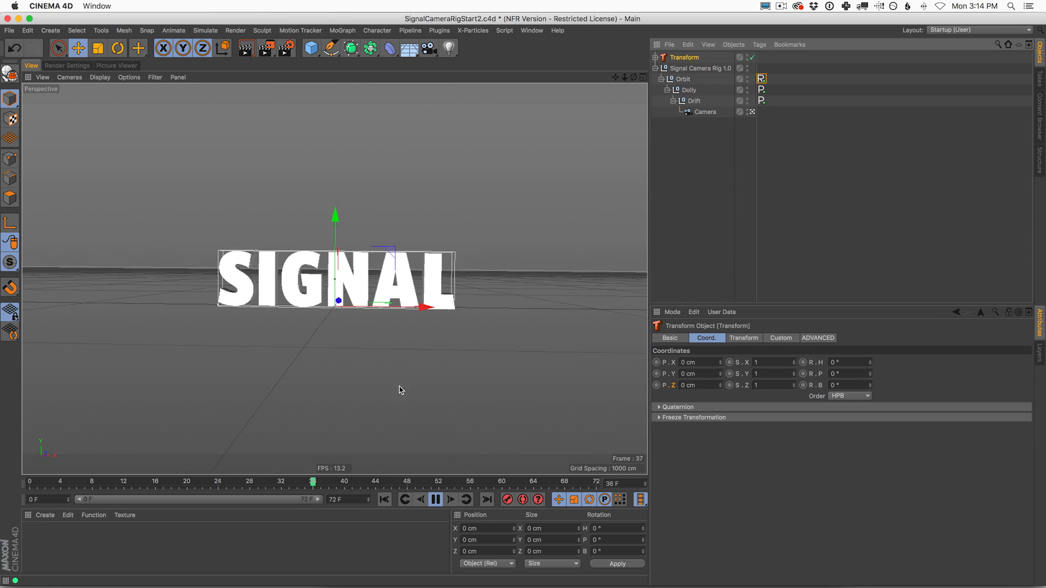
click(436, 499)
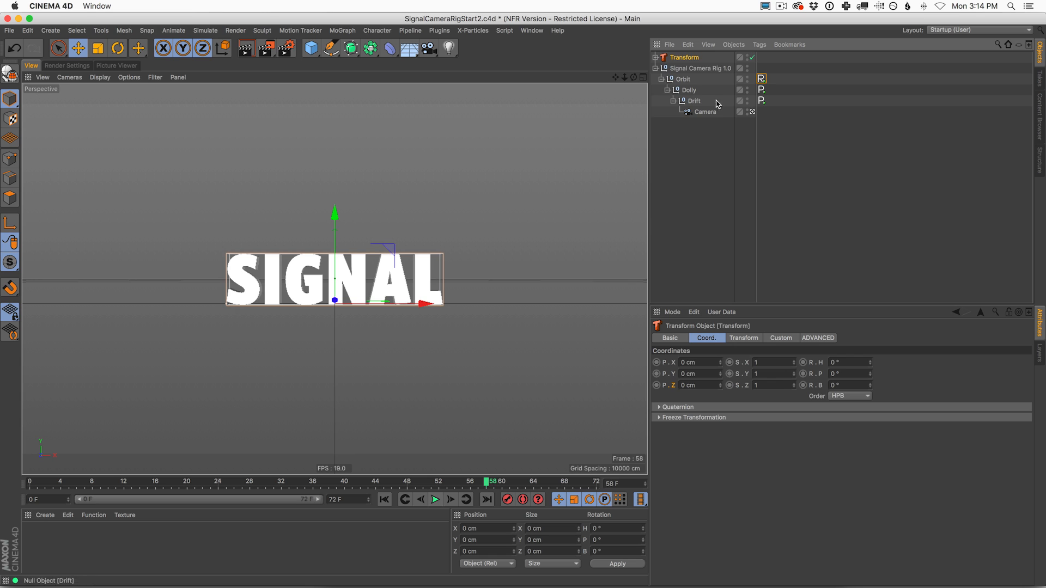
click(761, 89)
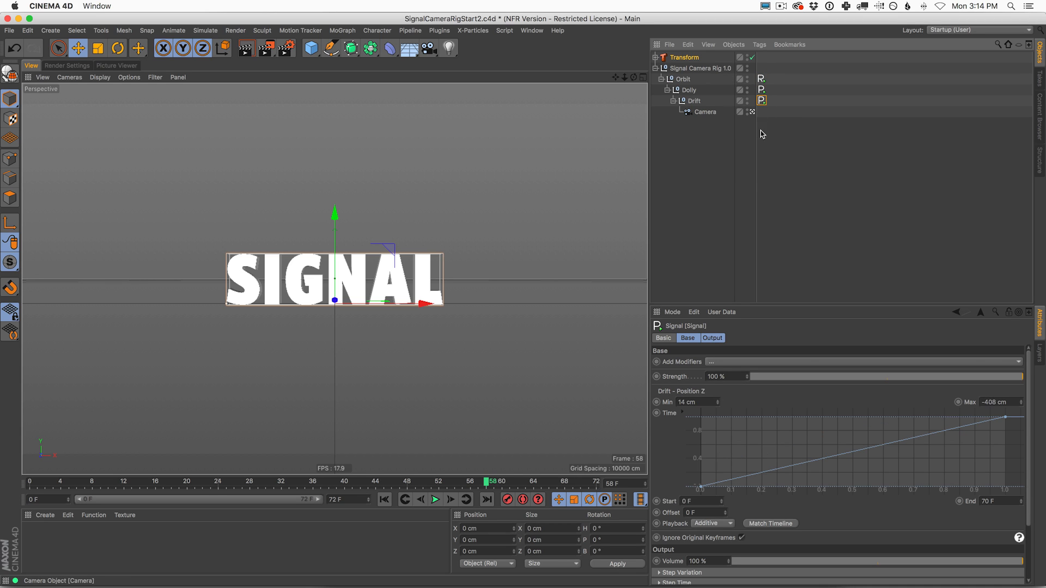
click(701, 68)
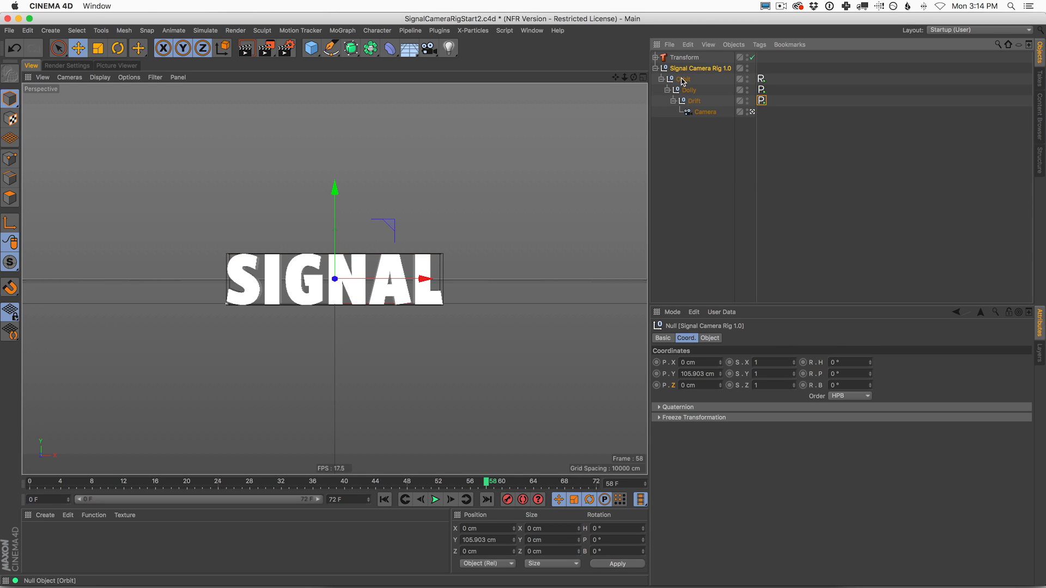
mouse_move(698, 127)
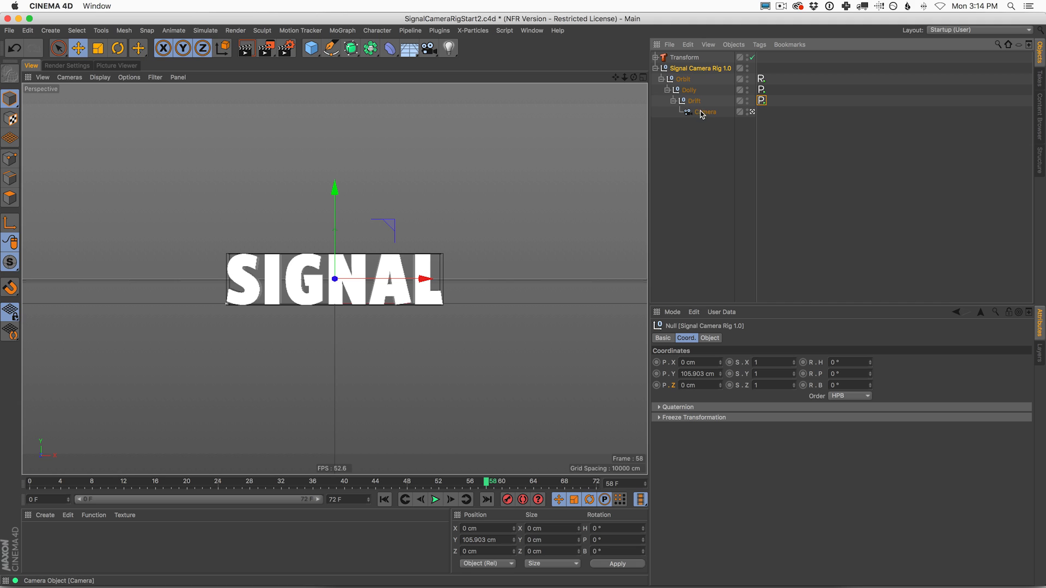
mouse_move(675, 269)
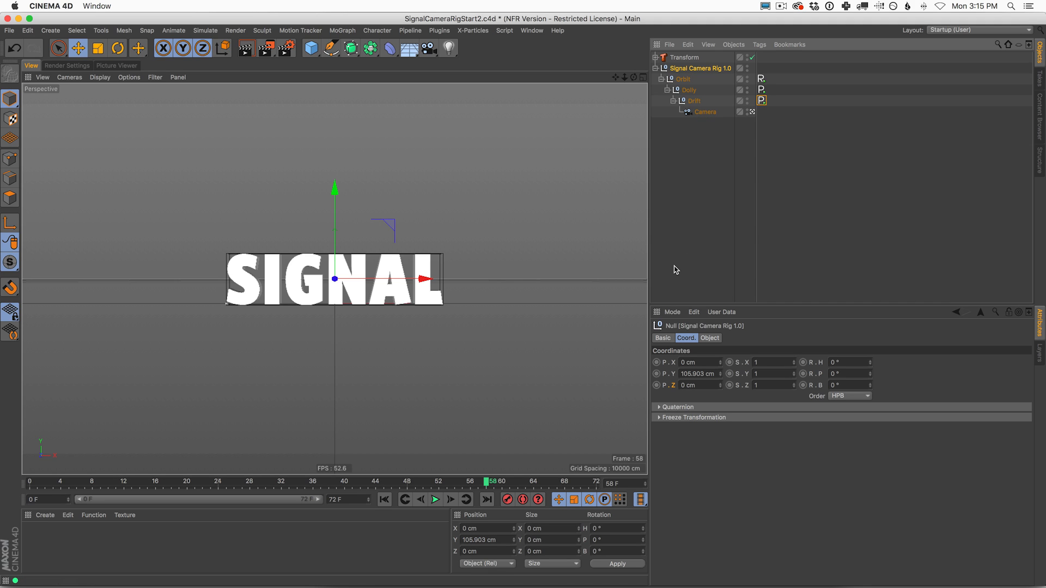
mouse_move(767, 193)
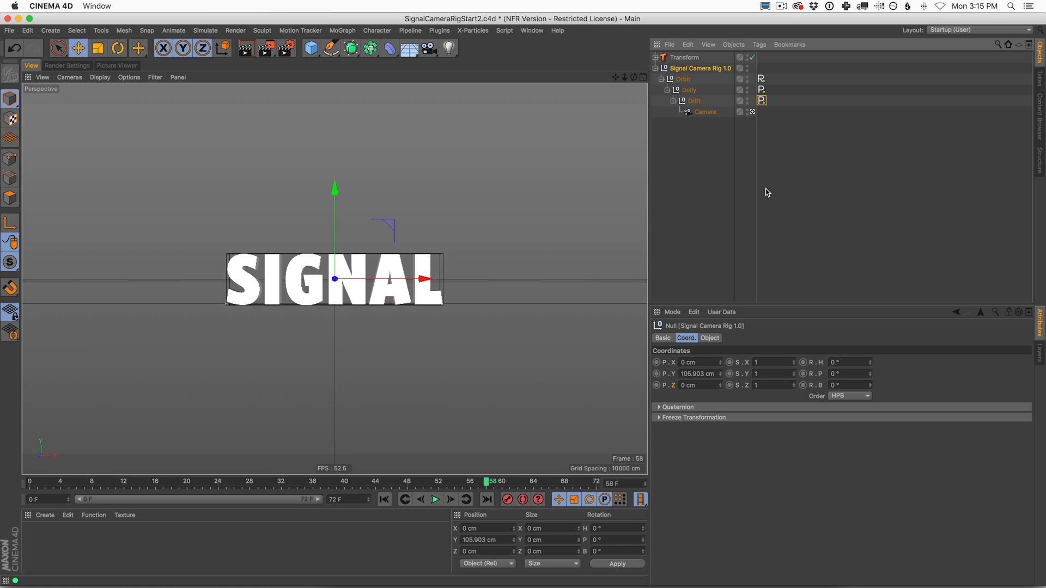
mouse_move(602, 152)
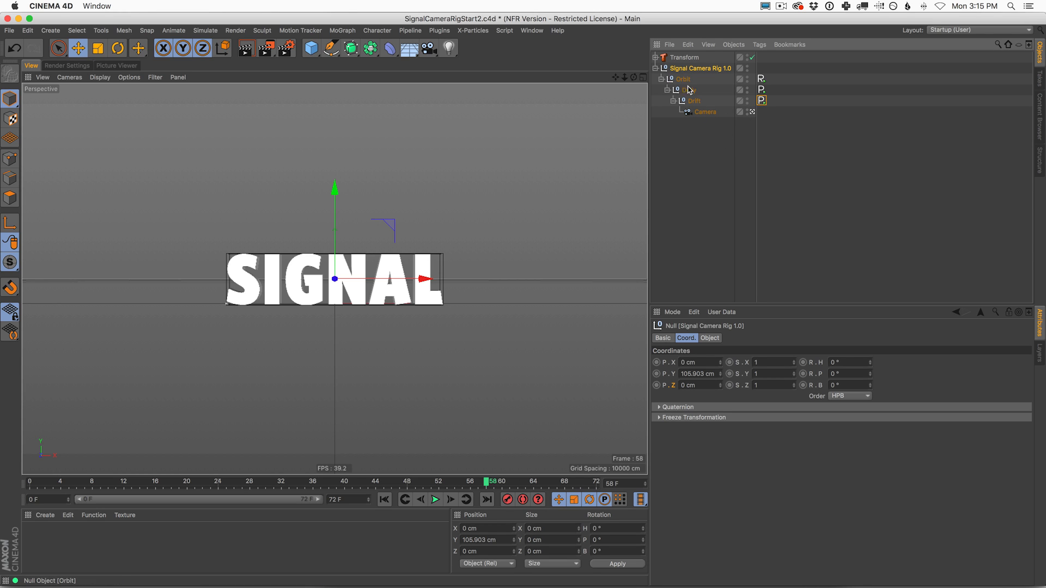
mouse_move(694, 90)
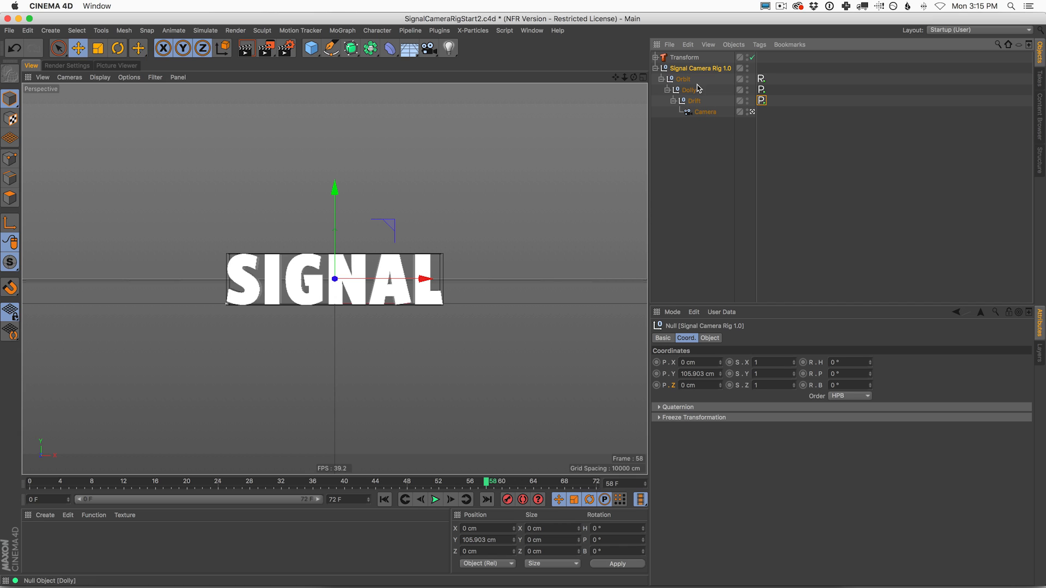
mouse_move(684, 127)
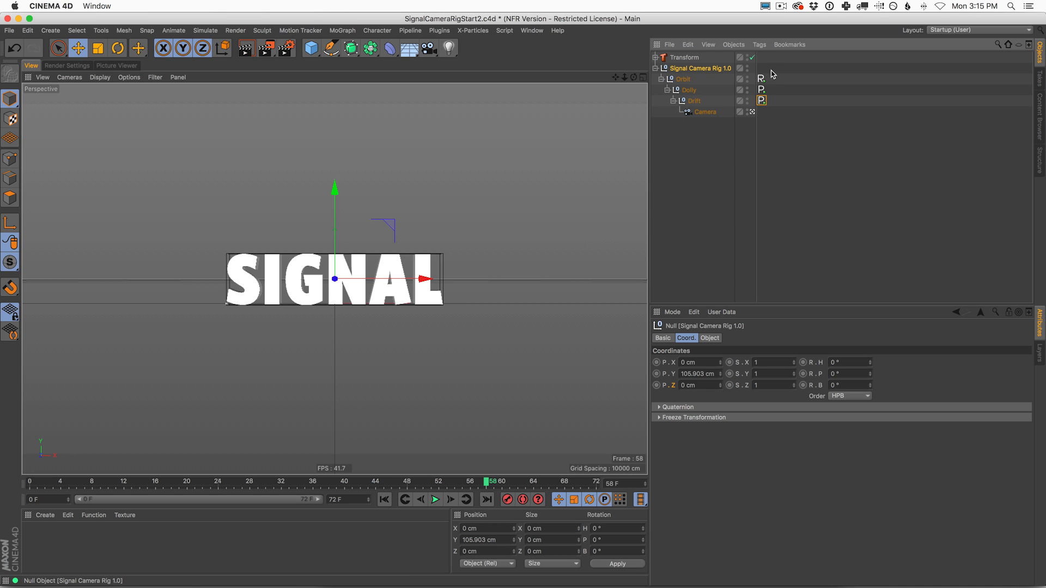
Select the three Signal tags, then switch via Window to the Untitled 3 scene with the SIGNAL logo.
click(761, 78)
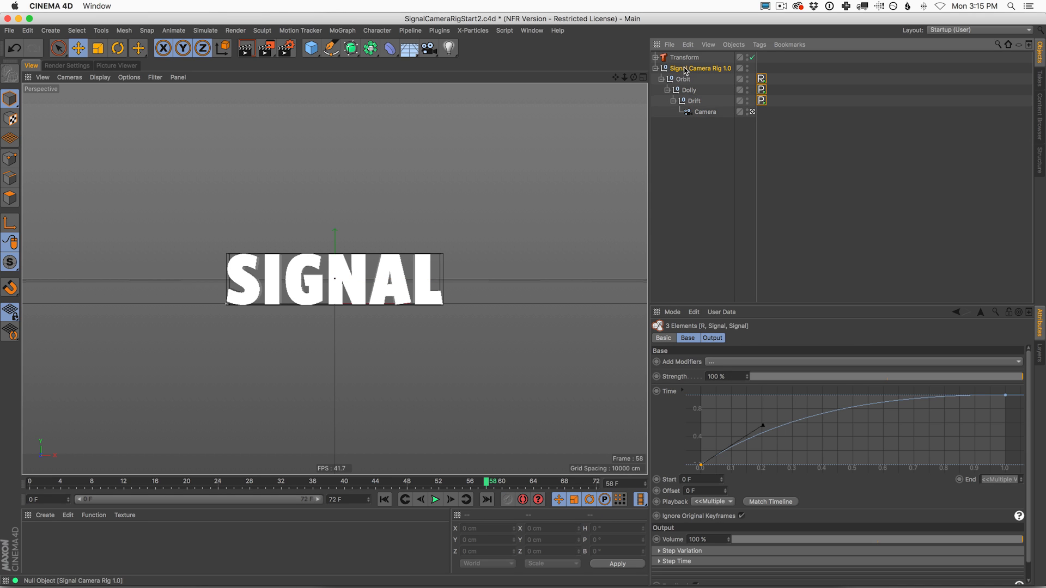
click(701, 68)
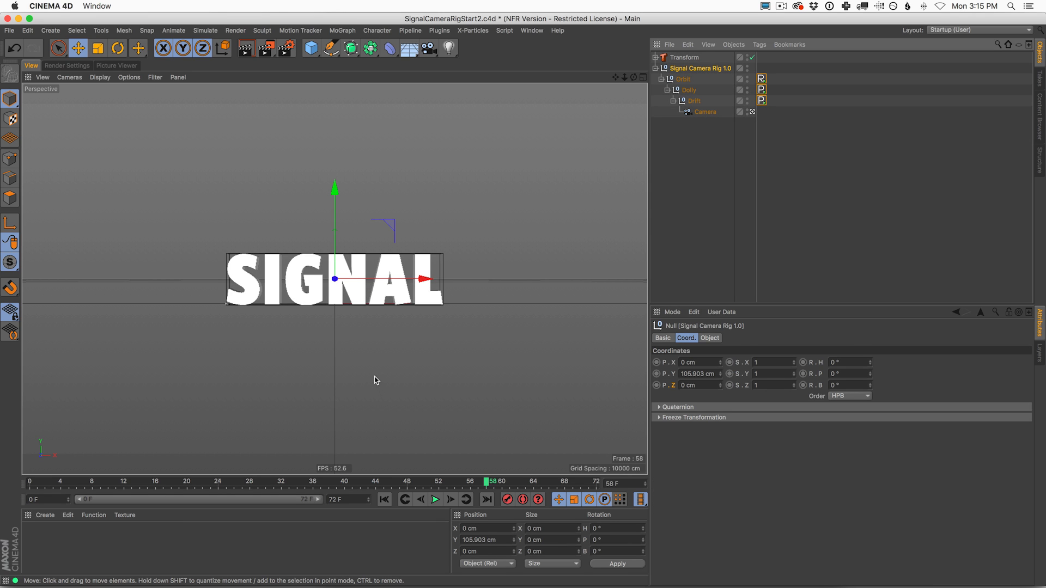
mouse_move(206, 263)
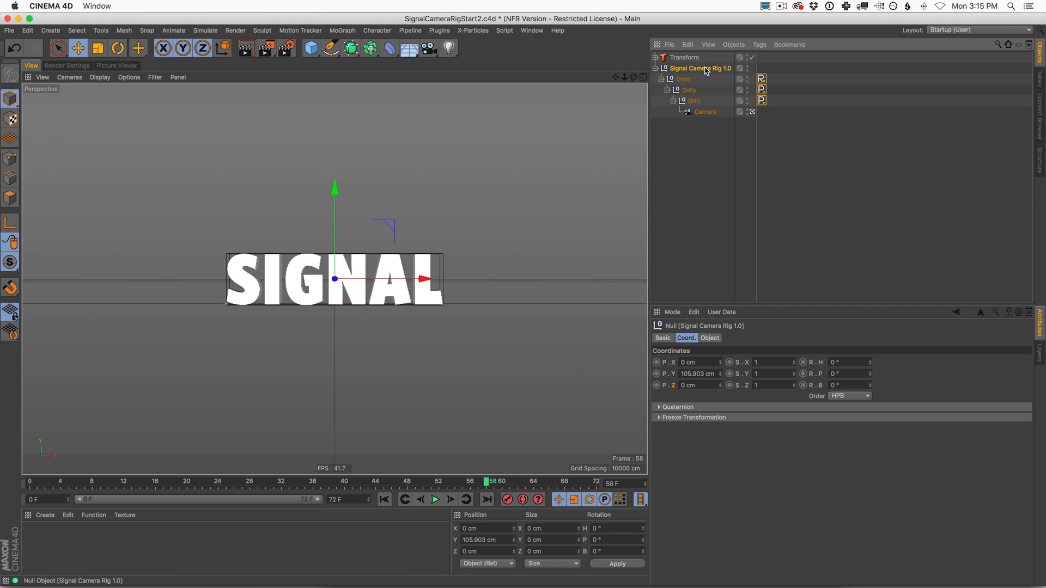
mouse_move(548, 35)
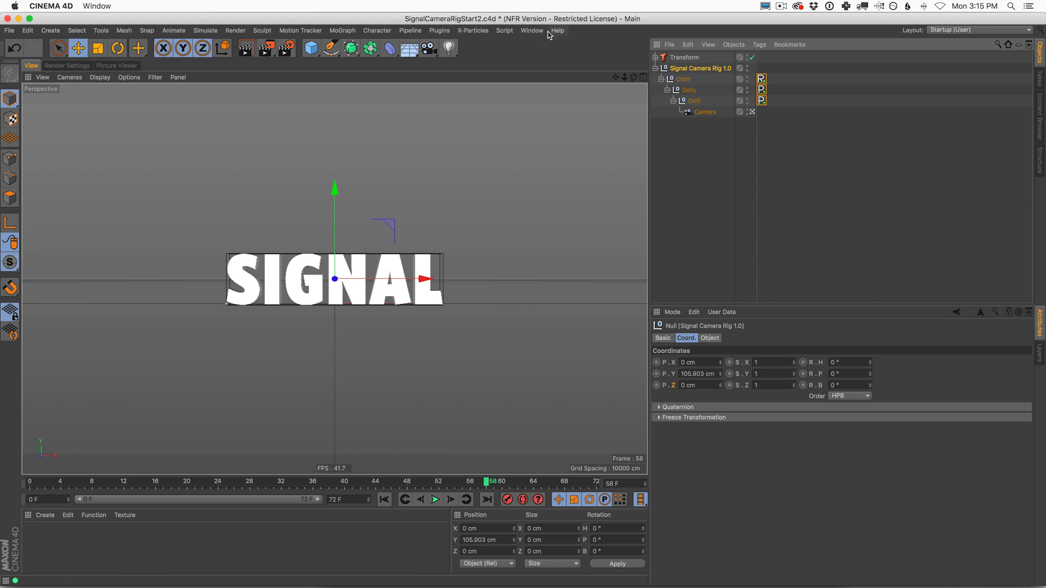
click(684, 57)
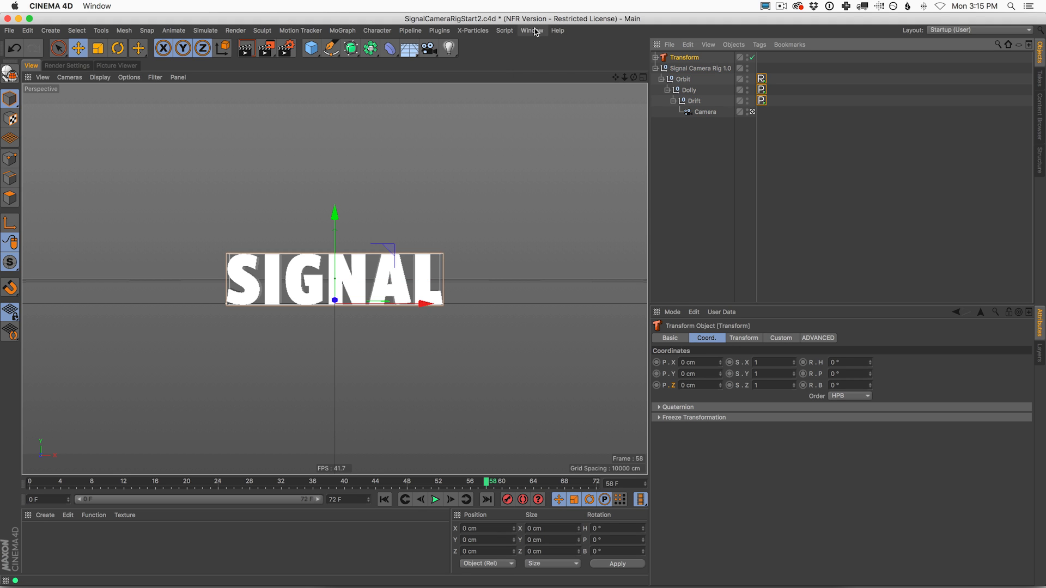
mouse_move(732, 191)
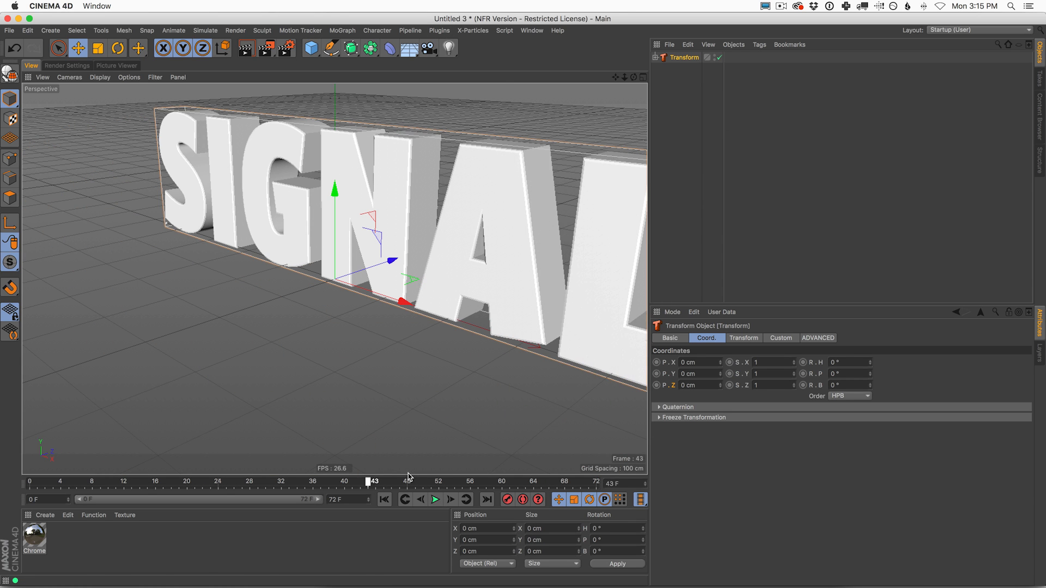
Add null objects under Master and nest the Camera inside the innermost Master.1 null.
click(310, 47)
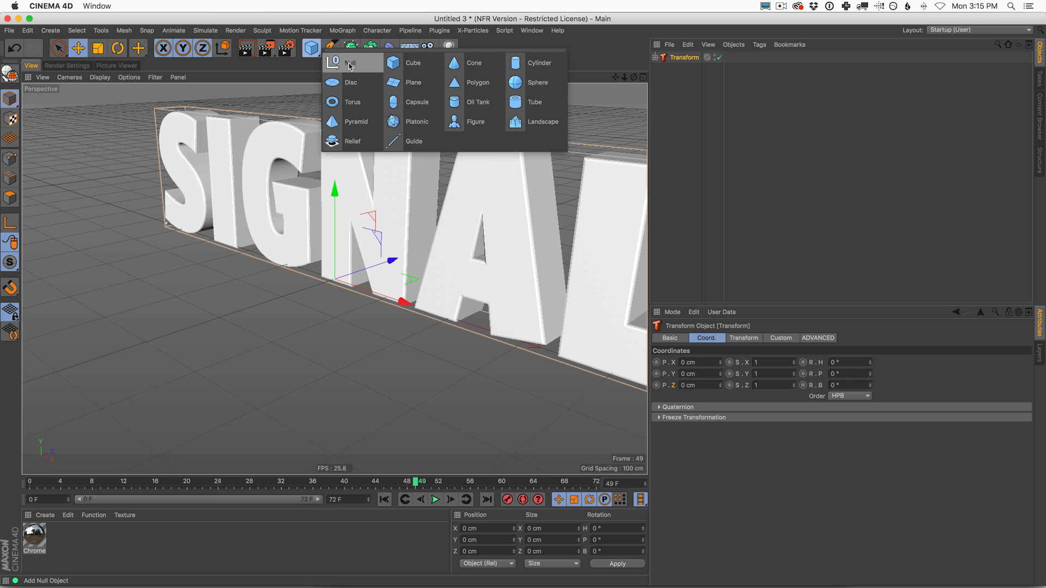
click(350, 62)
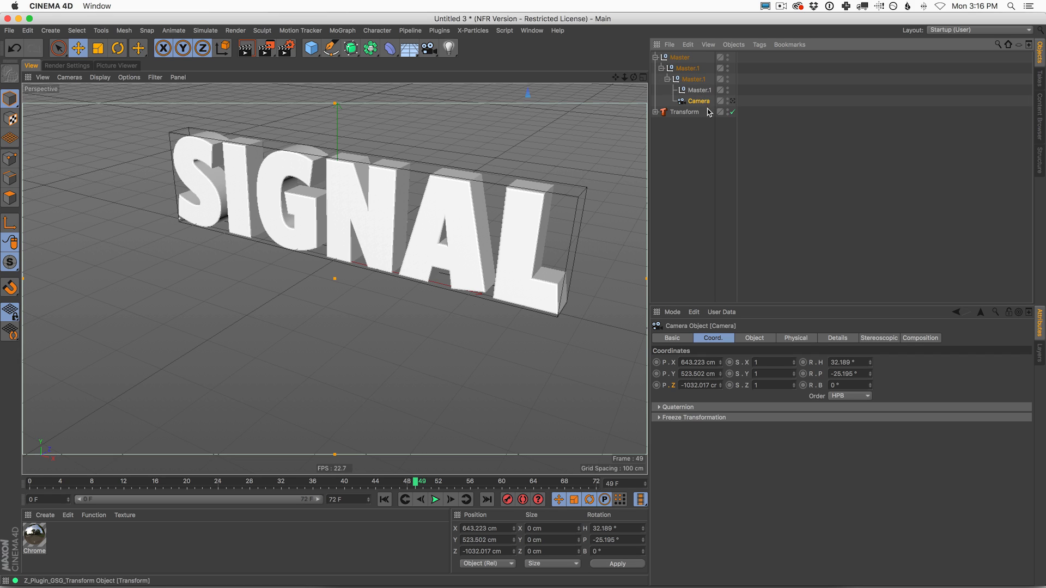
click(697, 90)
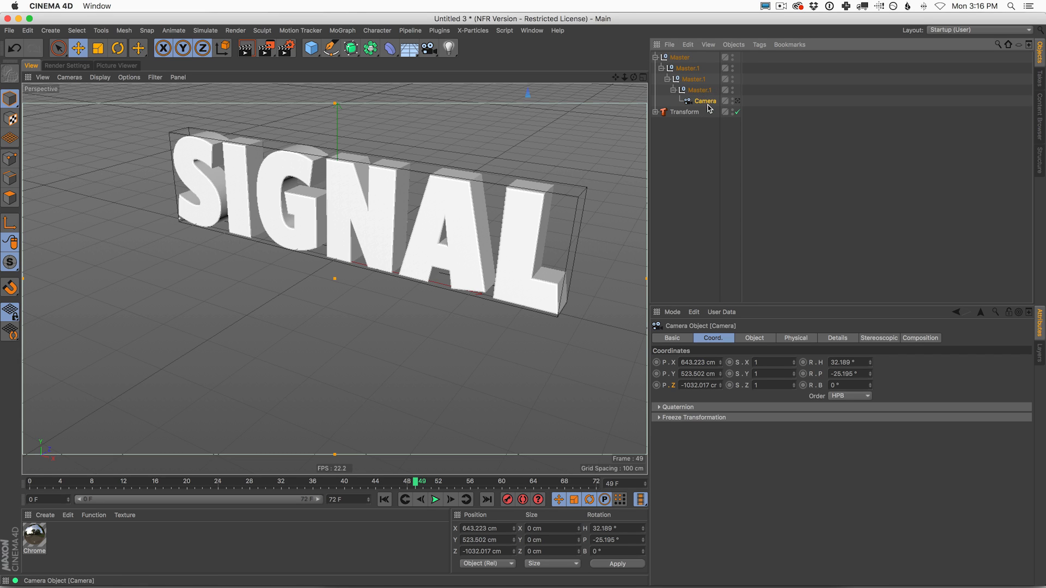
click(679, 58)
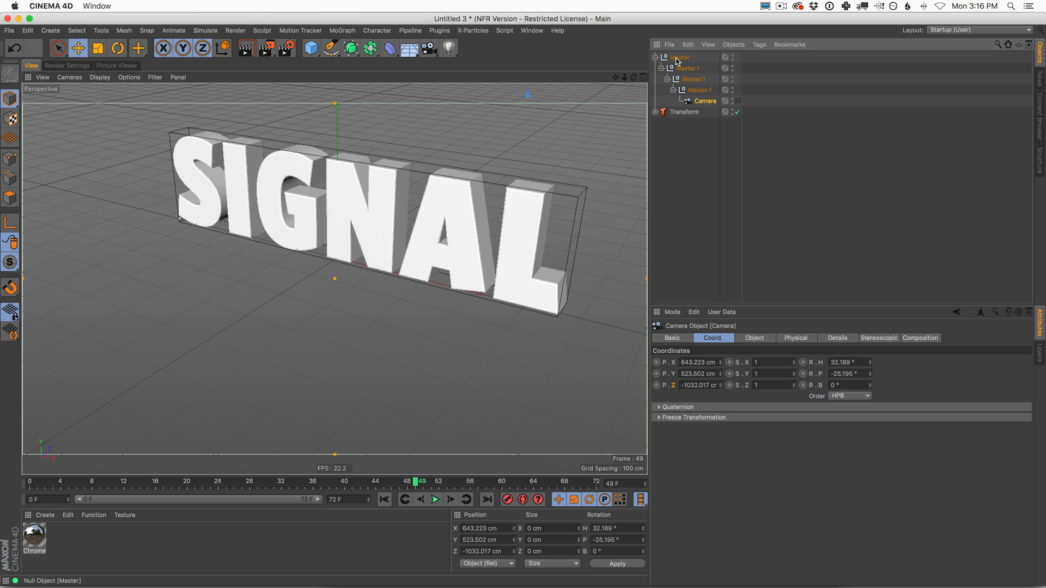
click(680, 58)
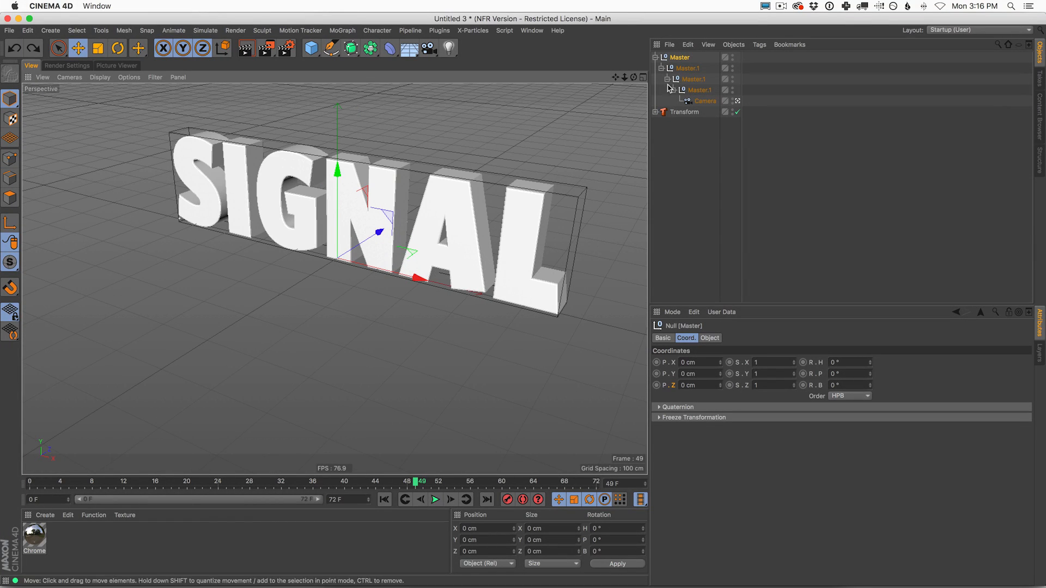
click(705, 100)
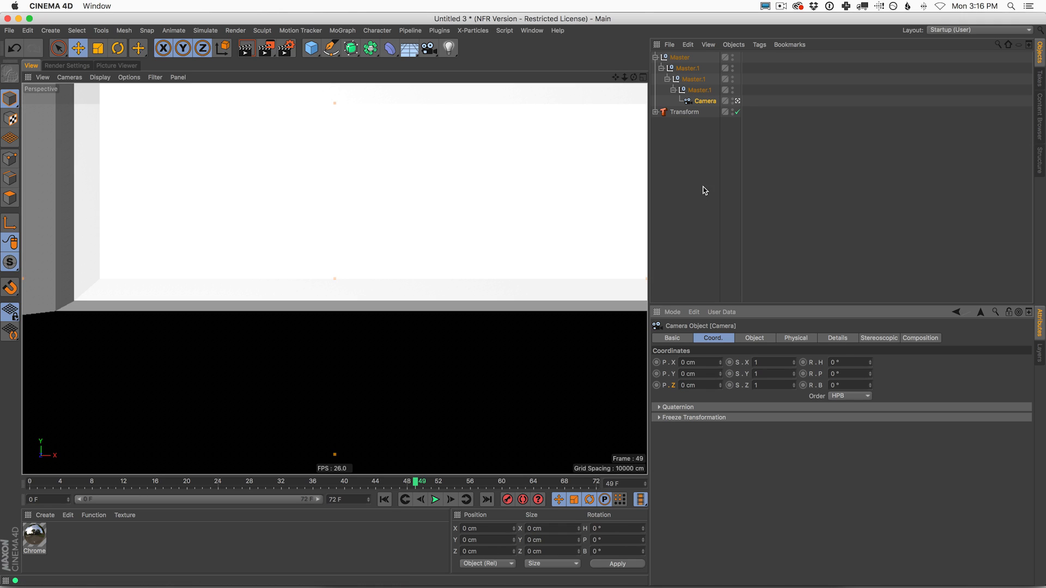
click(738, 100)
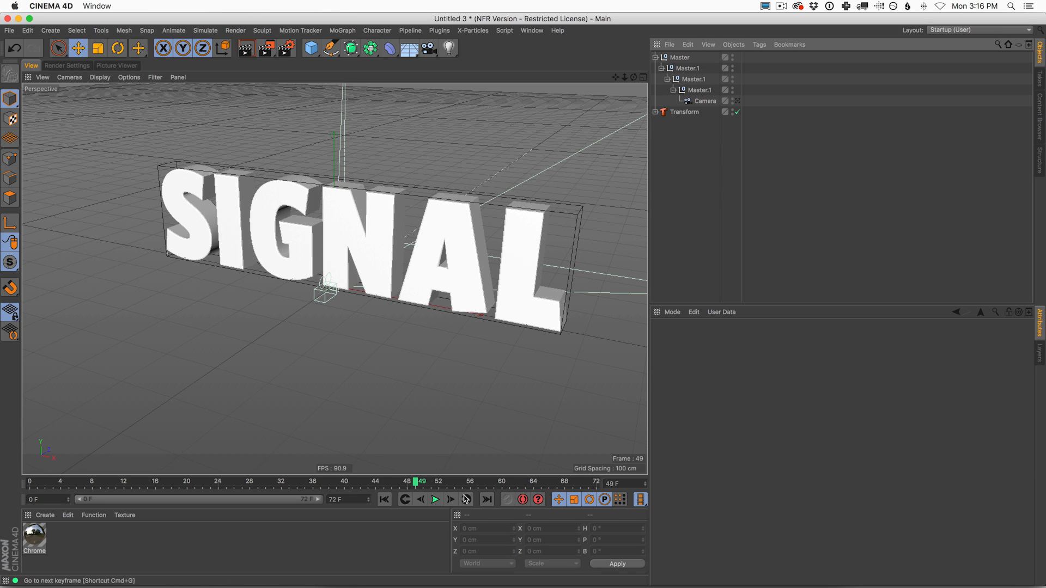
click(434, 500)
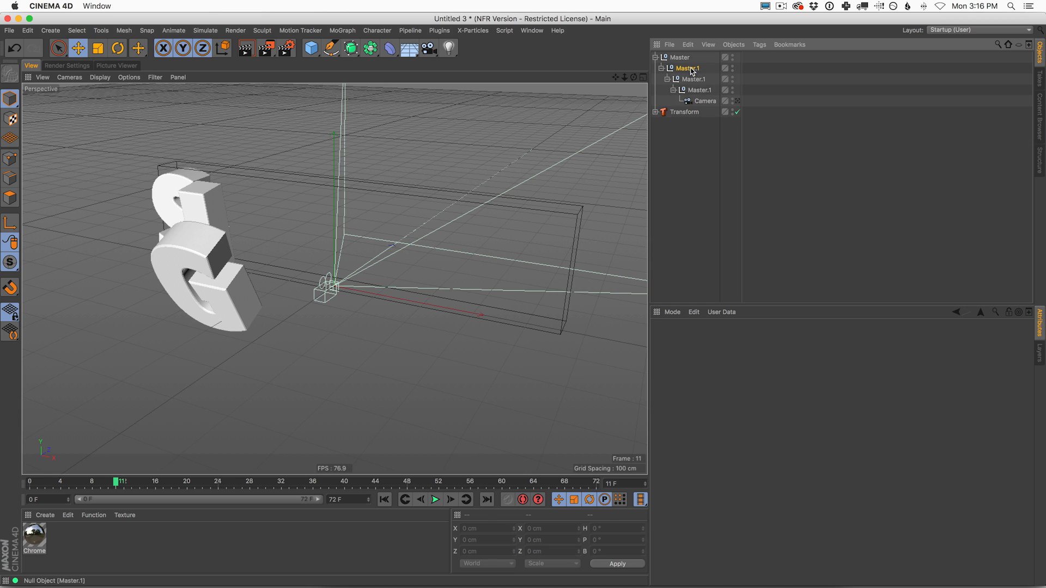
click(700, 90)
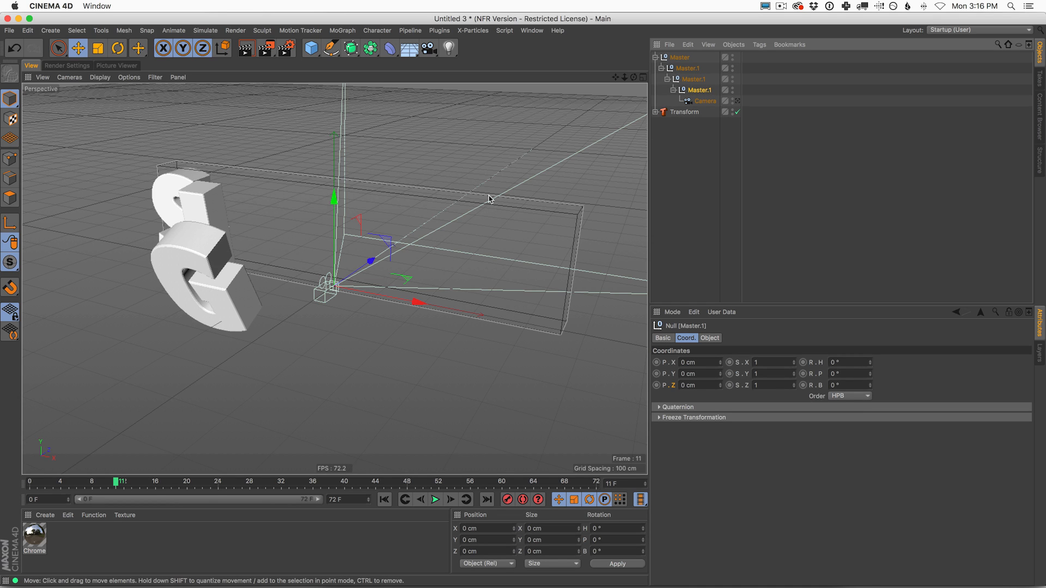
mouse_move(692, 67)
text(Dolly)
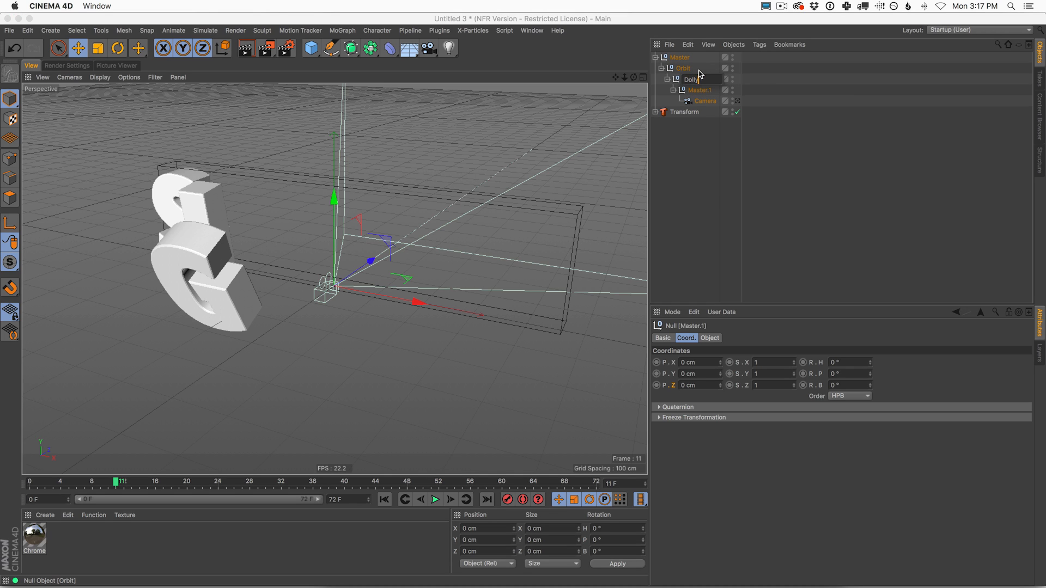
mouse_move(685, 68)
text(Drift)
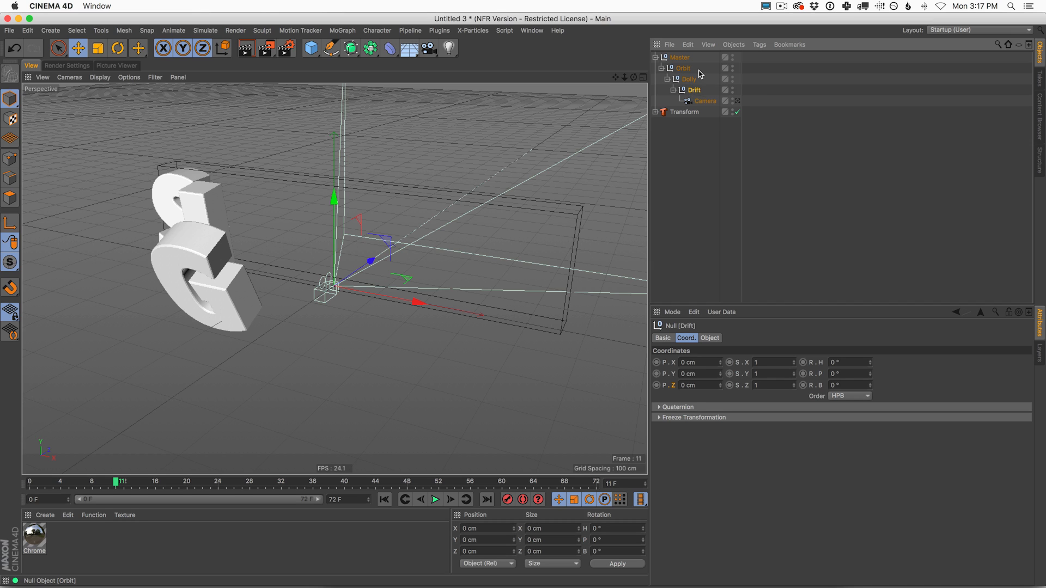
Add a Signal tag to each of the Orbit, Dolly and Drift nulls.
click(758, 44)
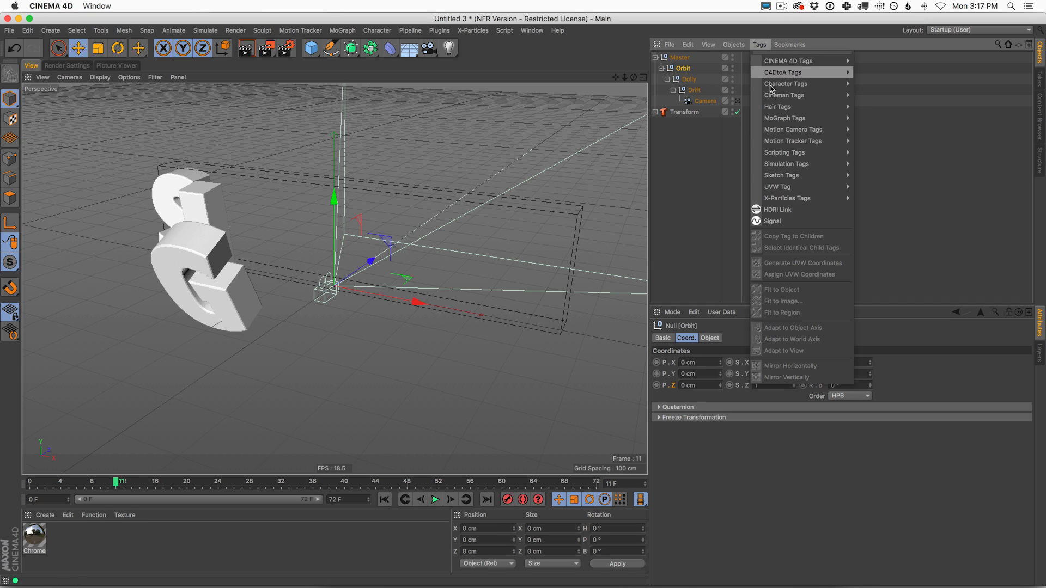
click(770, 221)
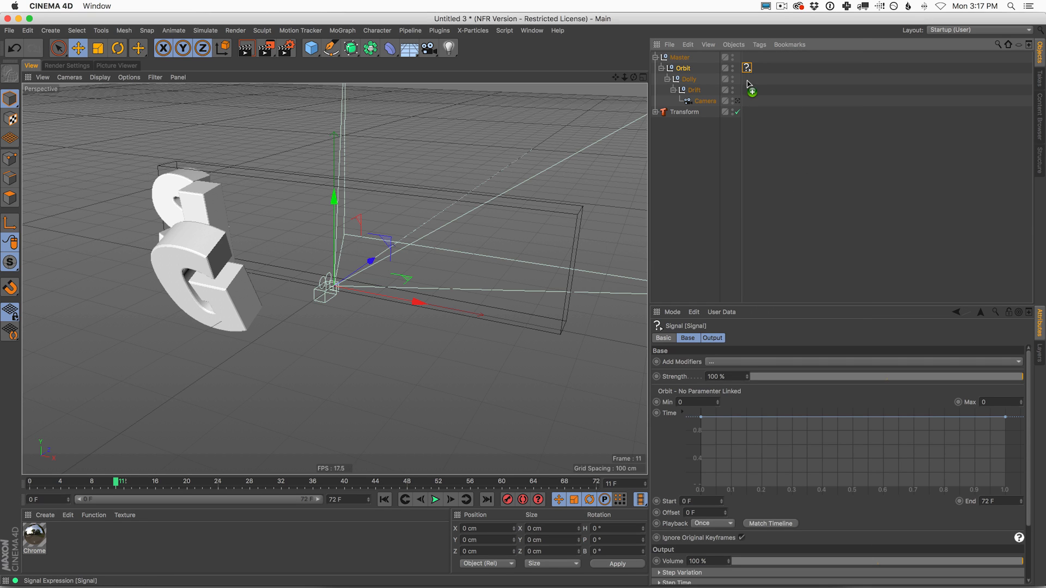
click(748, 78)
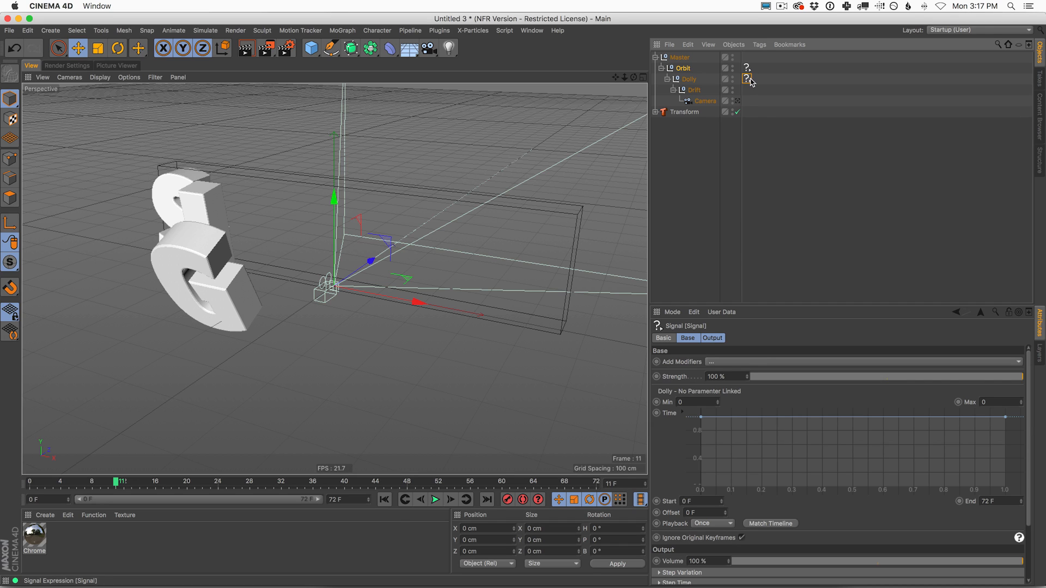
click(747, 89)
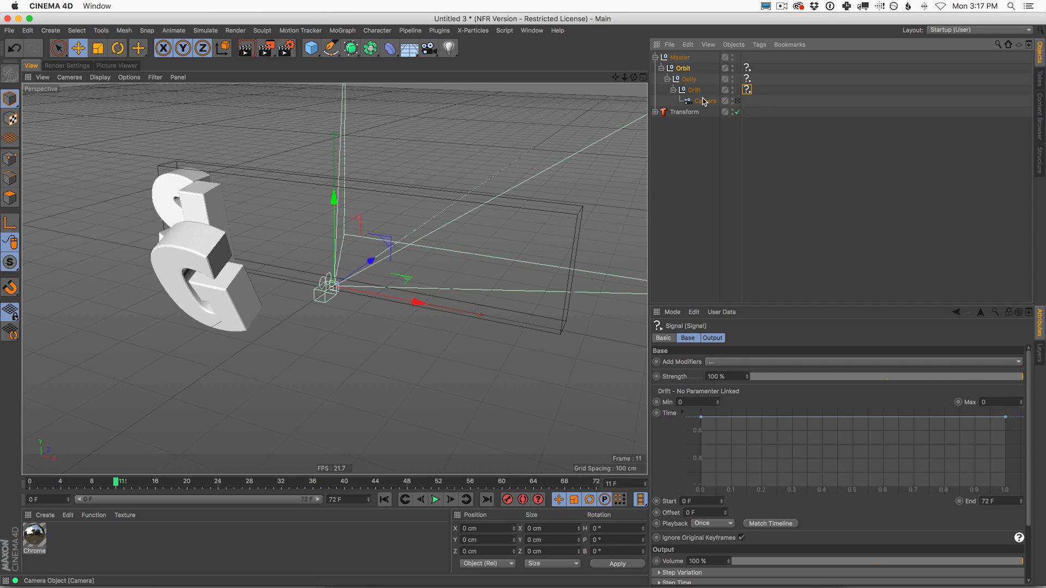
Link Orbit's rotation and Dolly's and Drift's positions to their Signal tags.
click(682, 68)
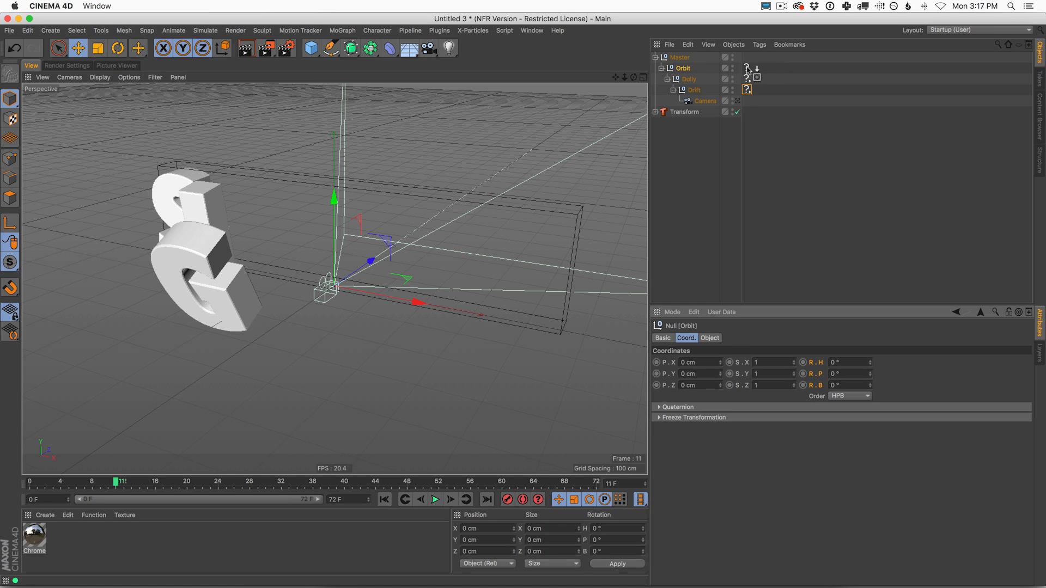
click(689, 78)
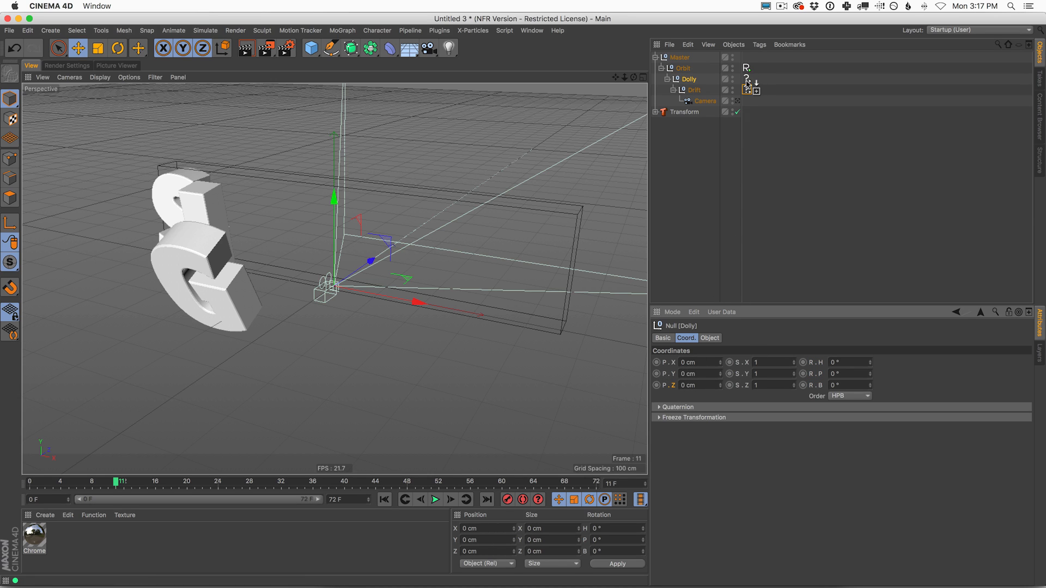
click(695, 89)
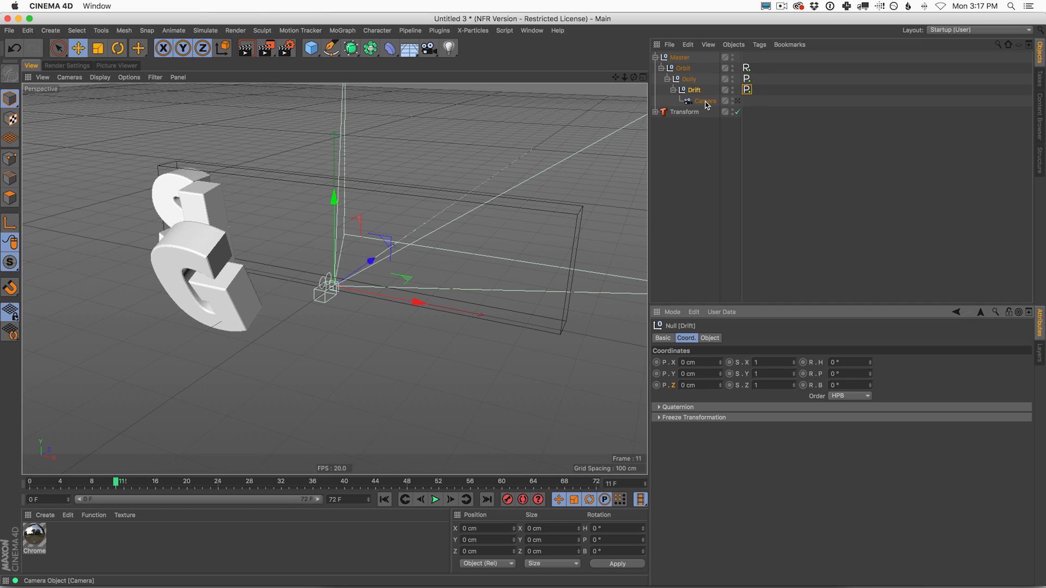
click(705, 100)
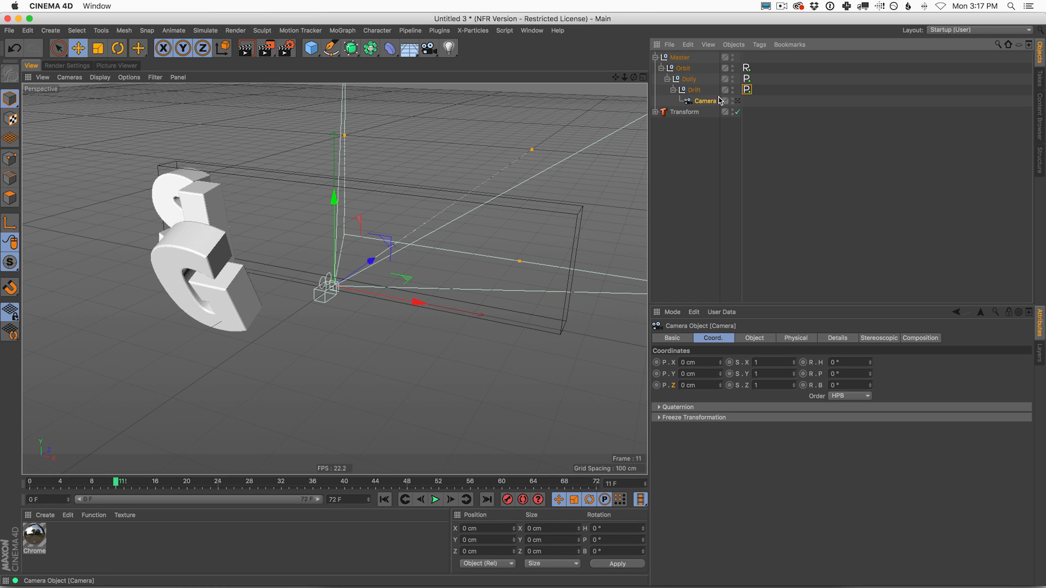
click(746, 68)
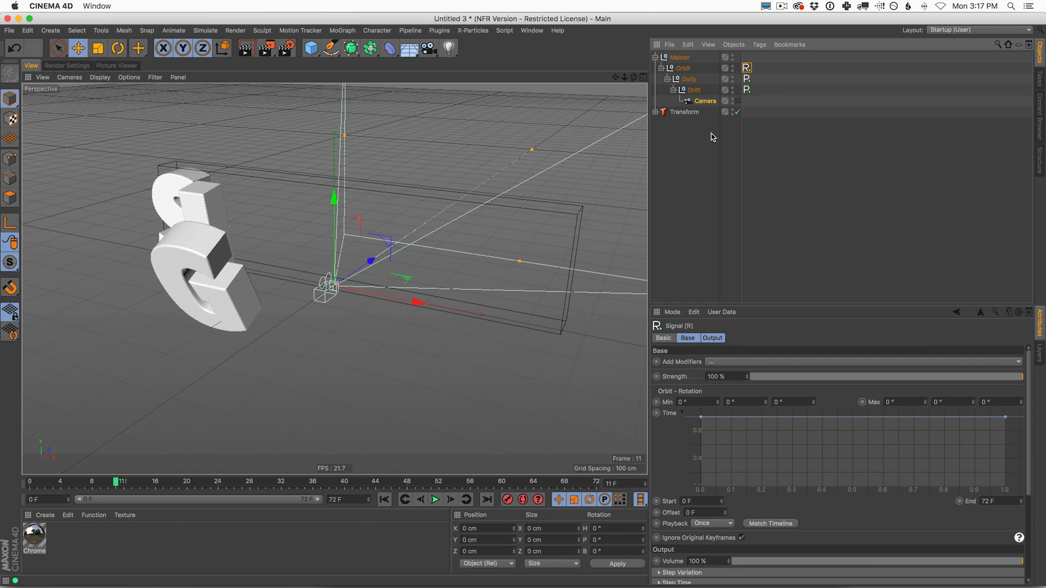
mouse_move(704, 426)
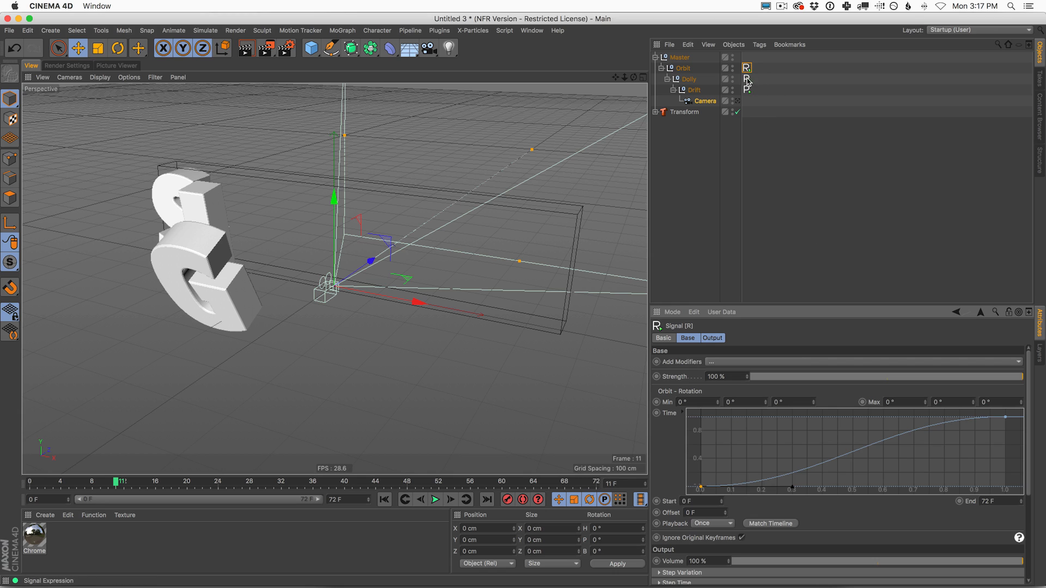
Set the Orbit Signal's Min H to -78° and preview the swing.
click(747, 78)
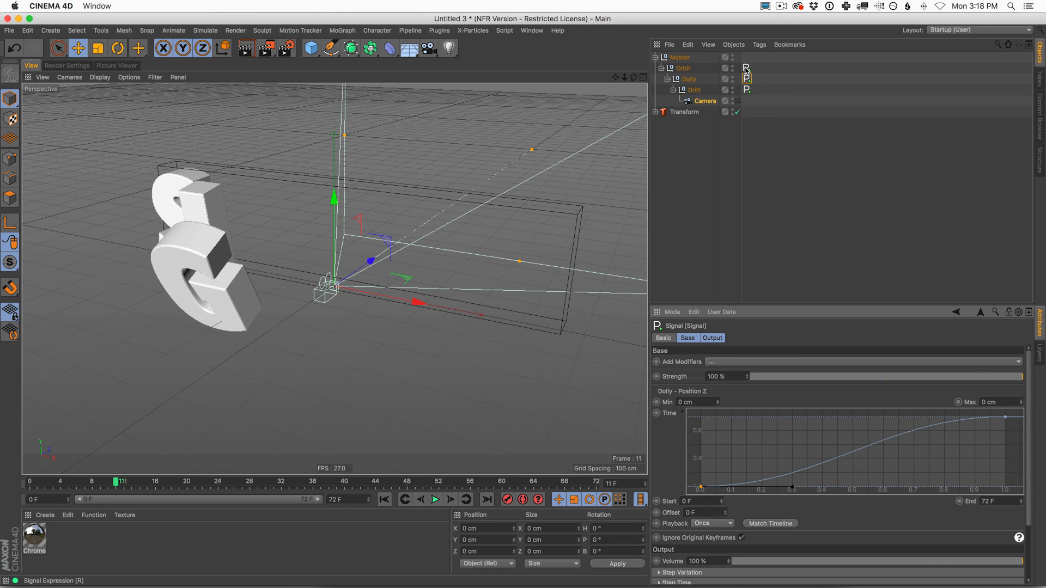
click(748, 68)
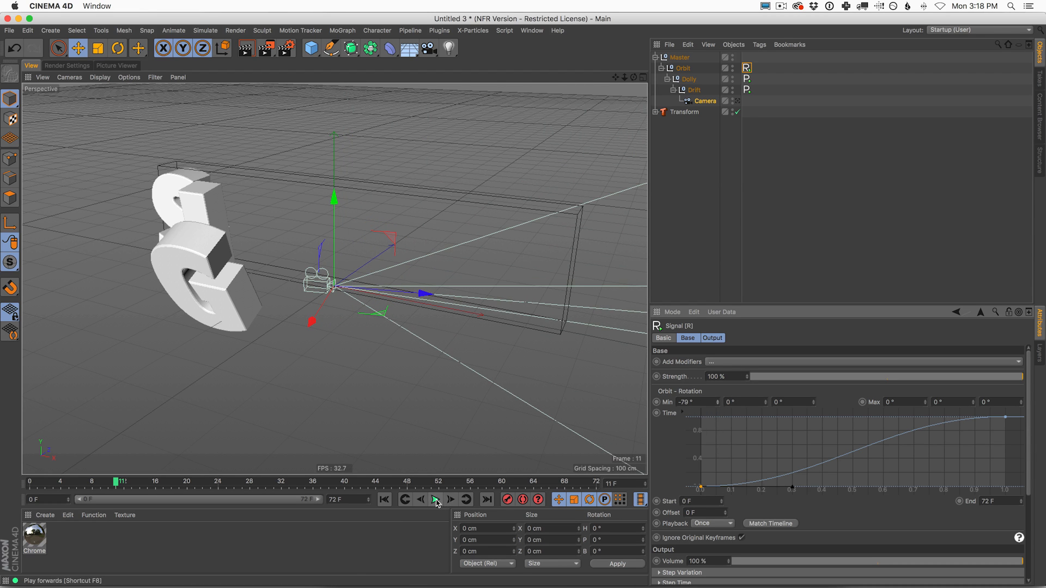
click(436, 499)
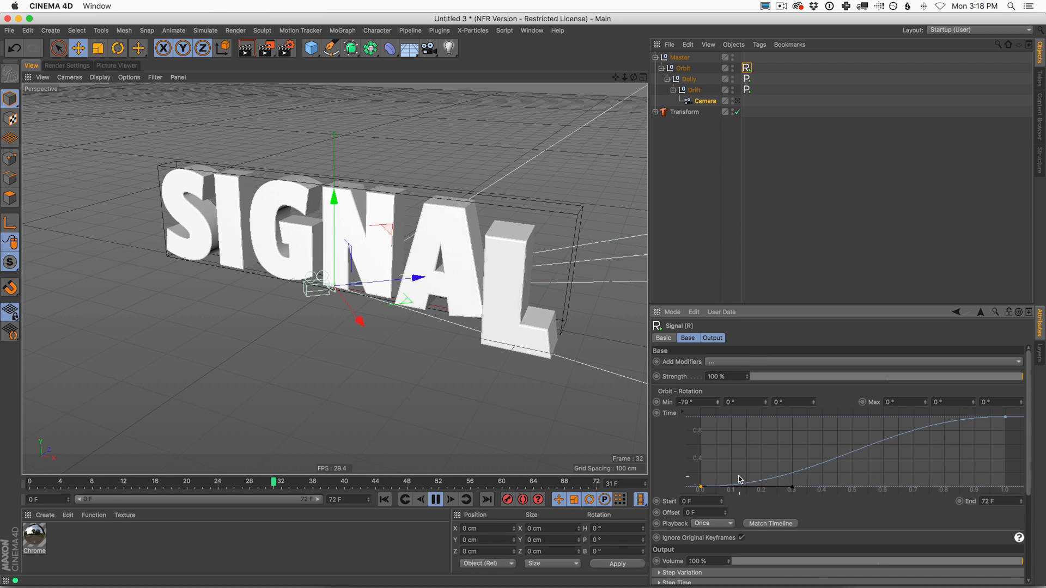
Reshape the Orbit Time spline into a quick ease-out and replay.
click(436, 499)
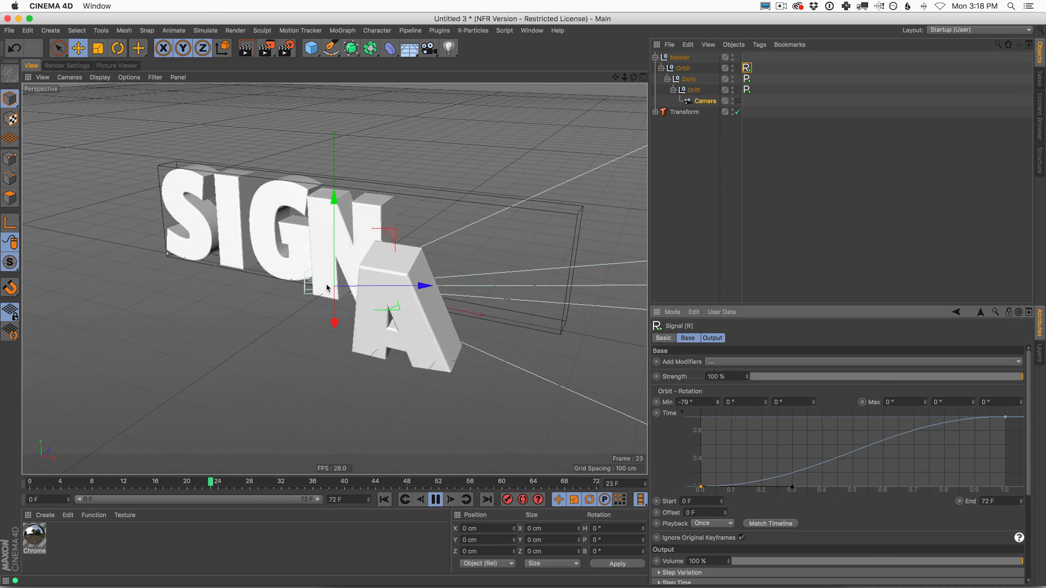
click(436, 499)
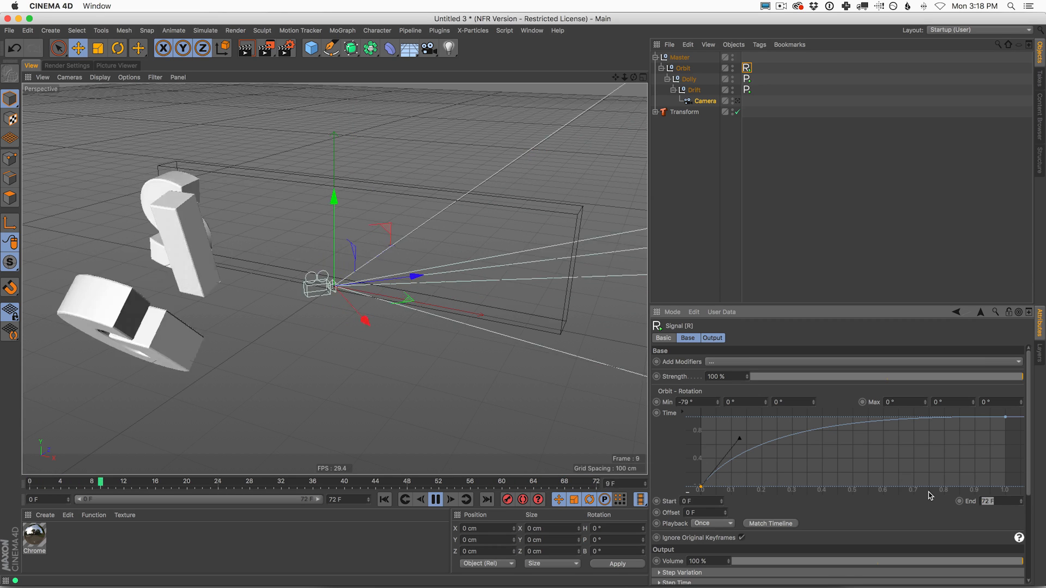
click(448, 481)
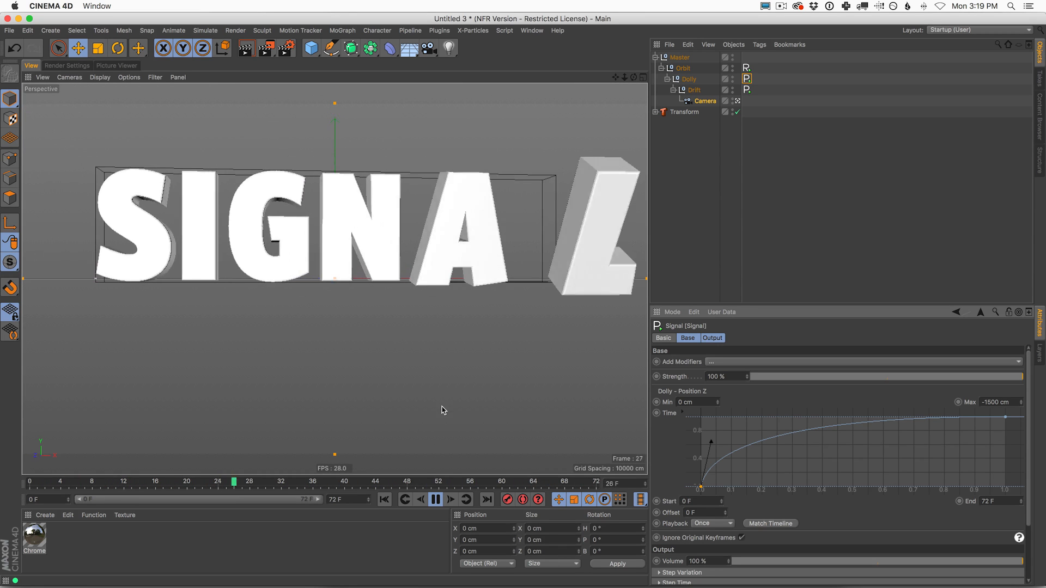
Stop playback with Dolly's Max at -1500 cm framing the whole SIGNAL logo.
click(436, 499)
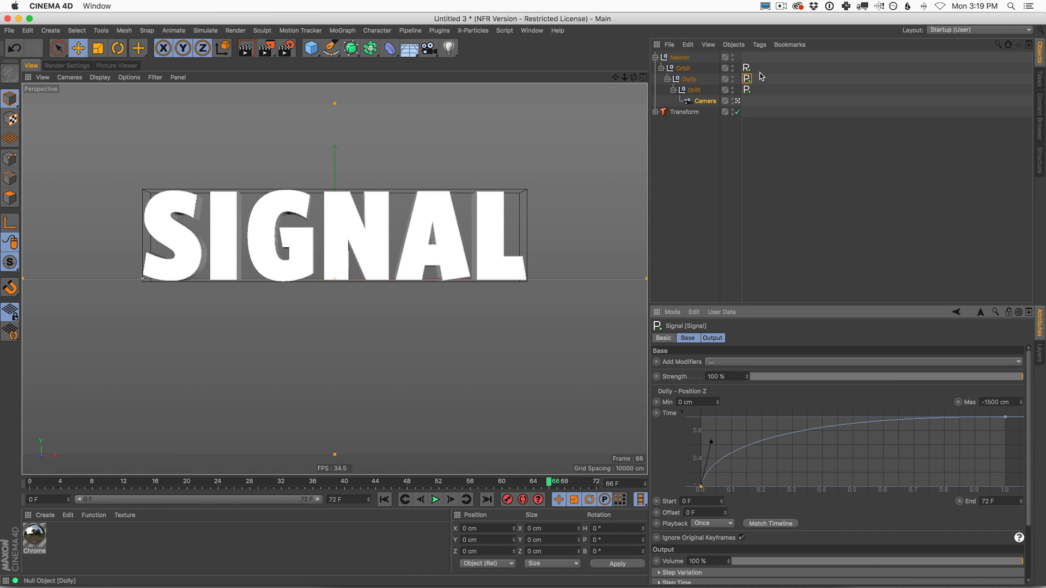
Reset the Drift Signal's Time spline to a straight linear curve with Max Position Z at -225 cm.
click(747, 89)
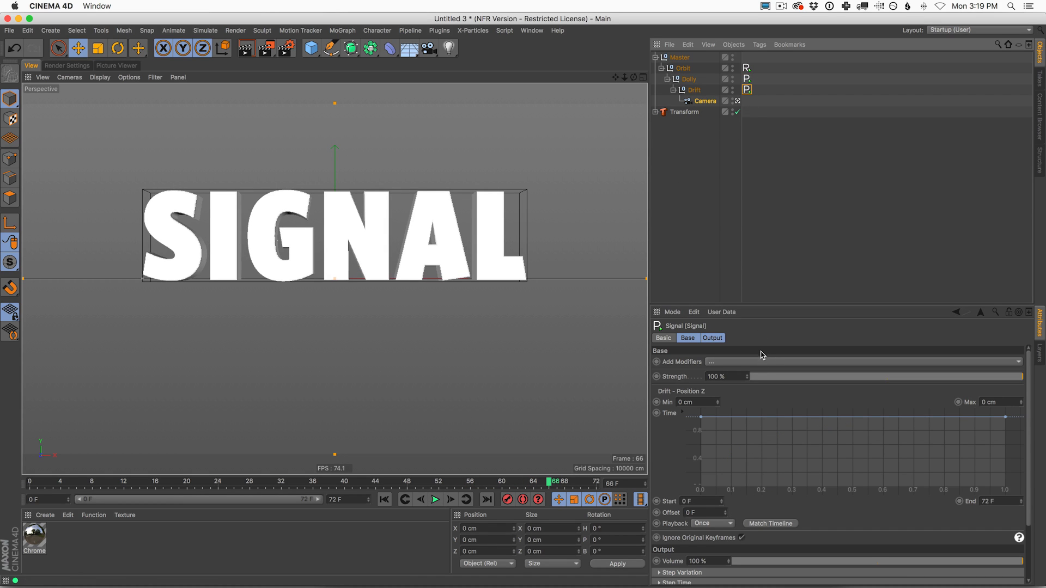
mouse_move(563, 324)
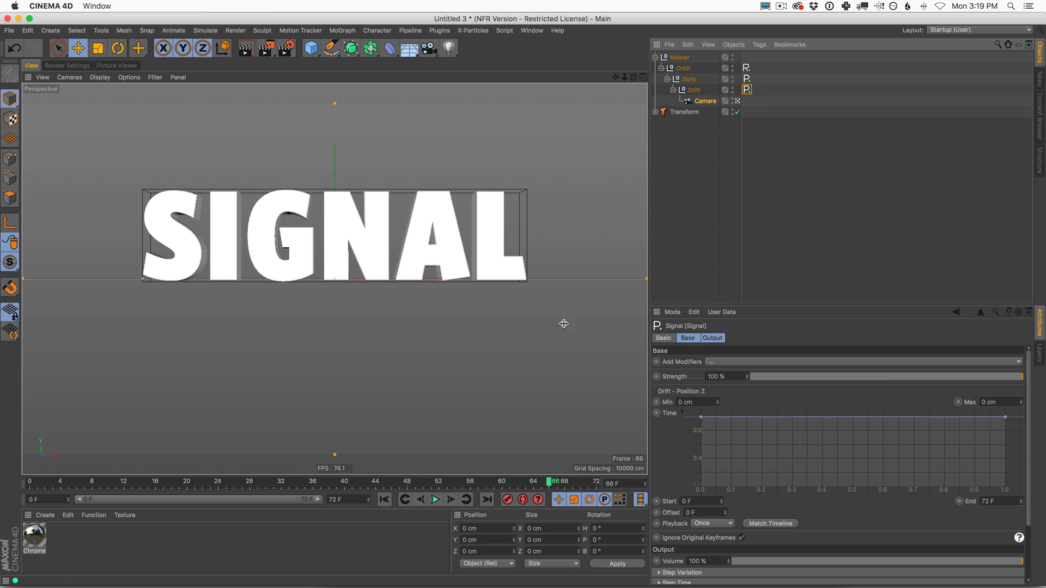
click(435, 499)
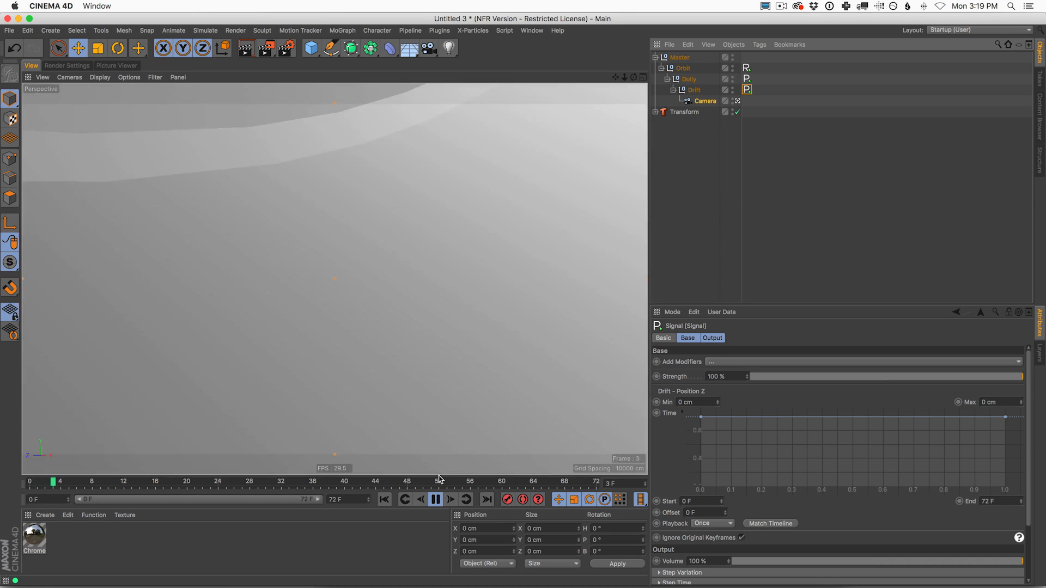
click(435, 499)
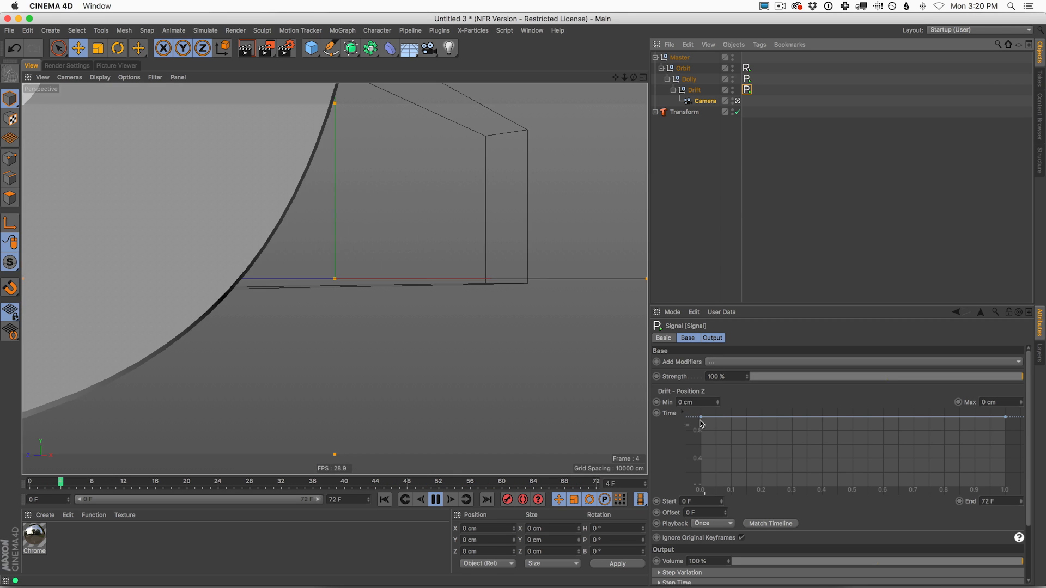
click(436, 499)
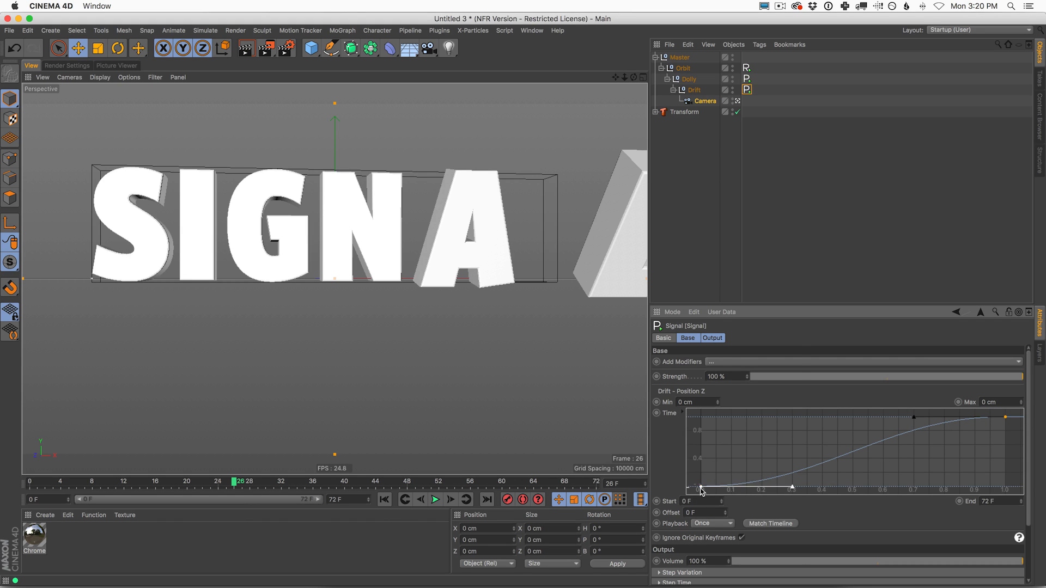
right_click(701, 489)
text(-225)
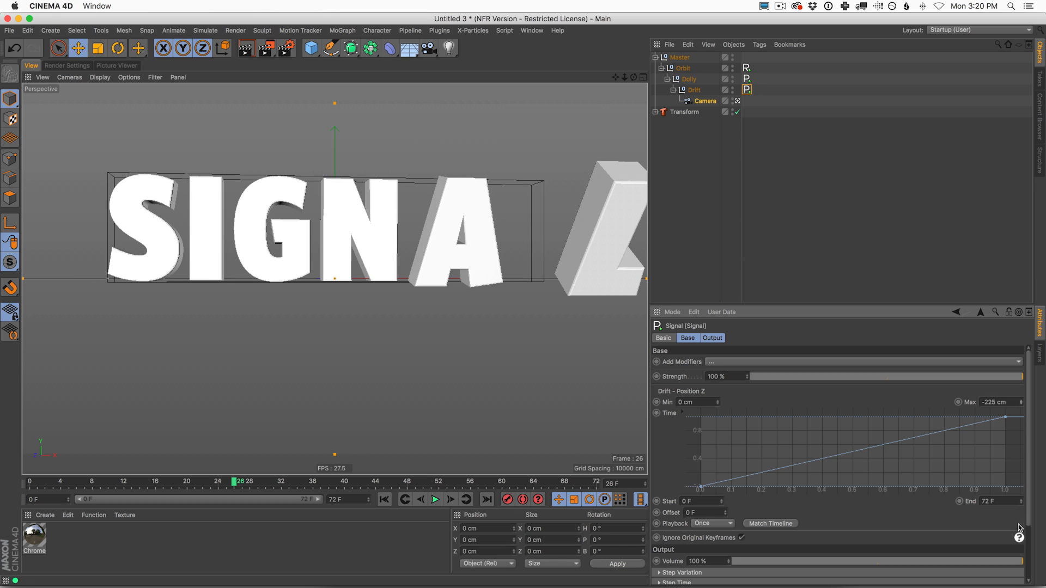
Replay the rig animation to preview the drift pushing Z from 0 to -225 cm.
click(435, 499)
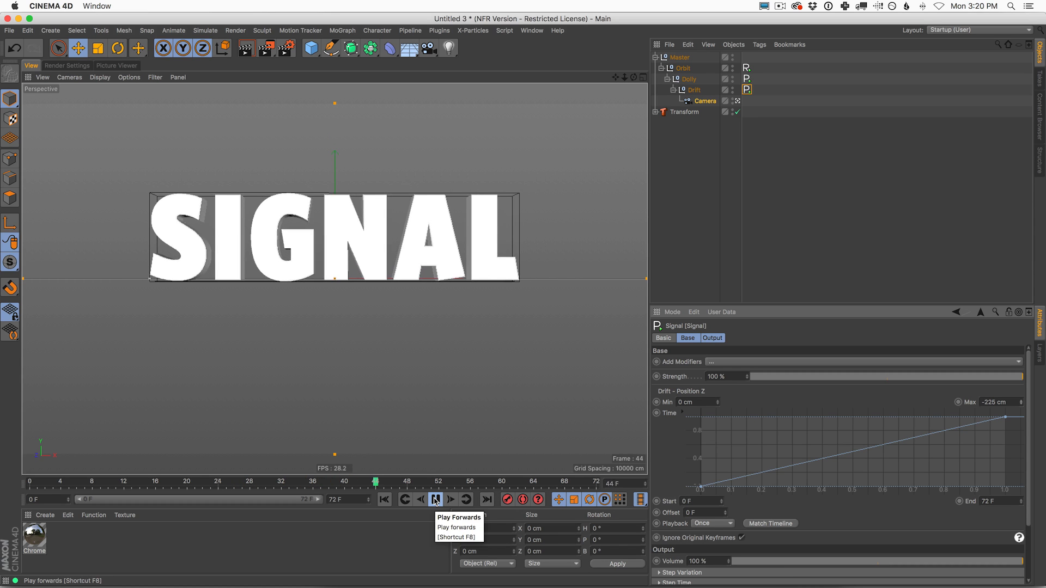
click(435, 500)
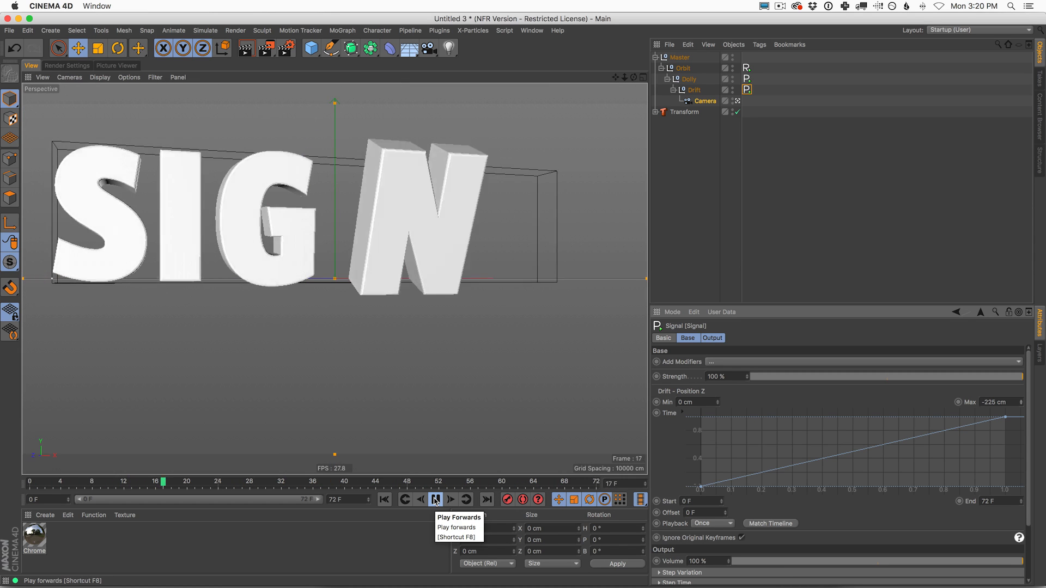
click(435, 499)
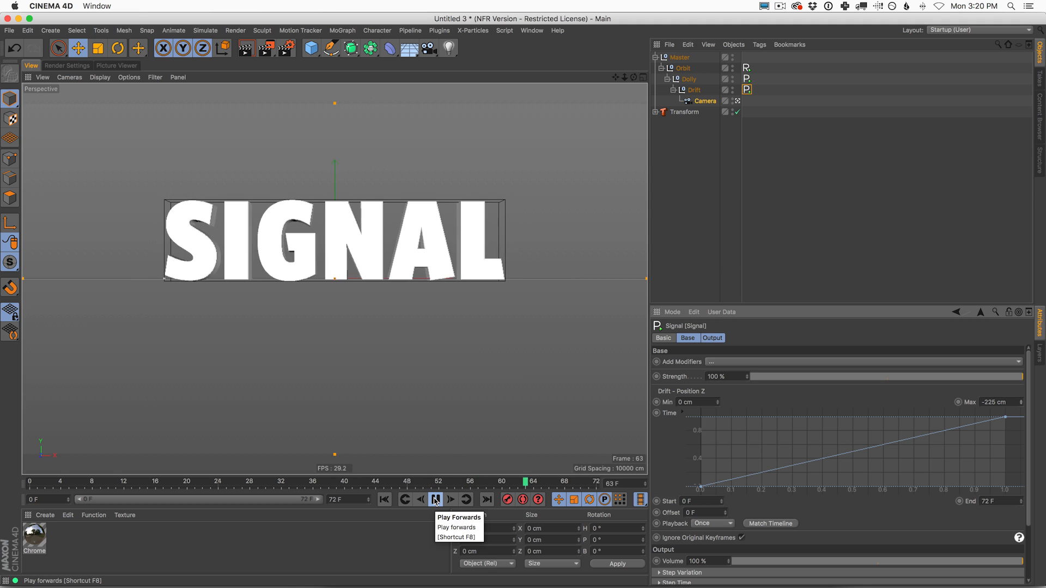
click(434, 499)
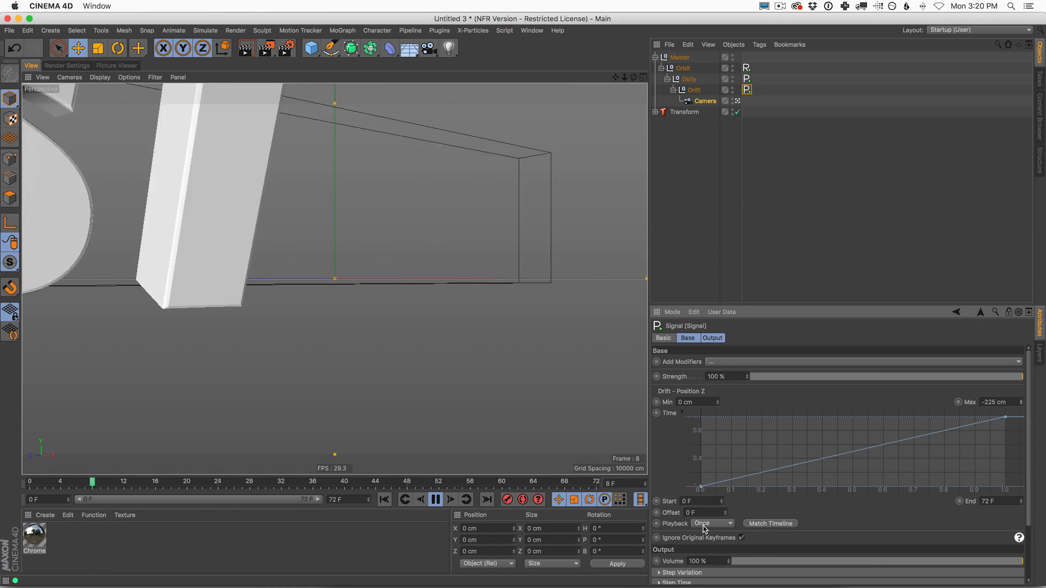
Set the Drift Signal's Playback to Additive and lengthen the timeline to 90 frames.
click(711, 523)
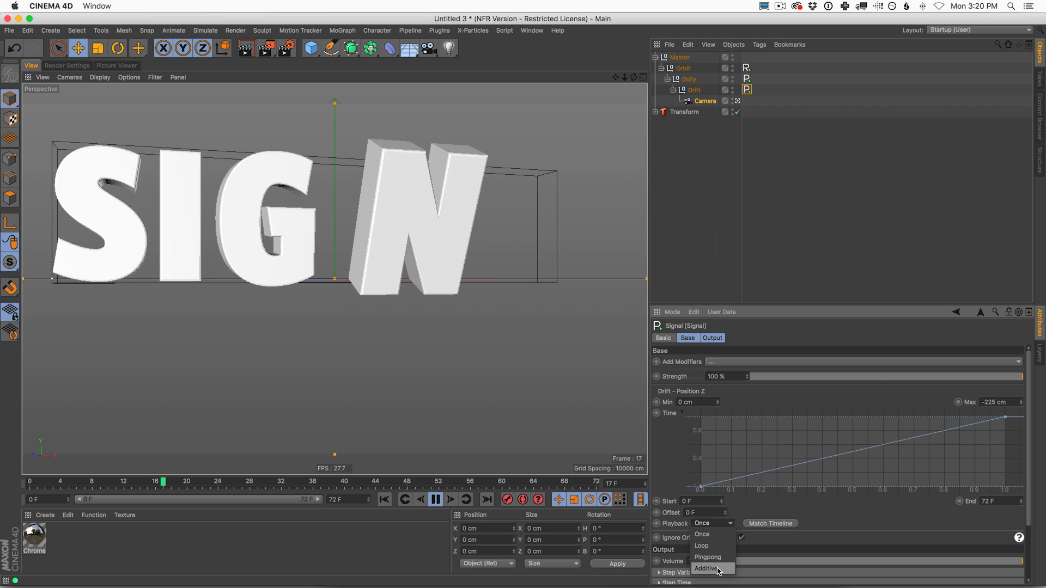
click(705, 569)
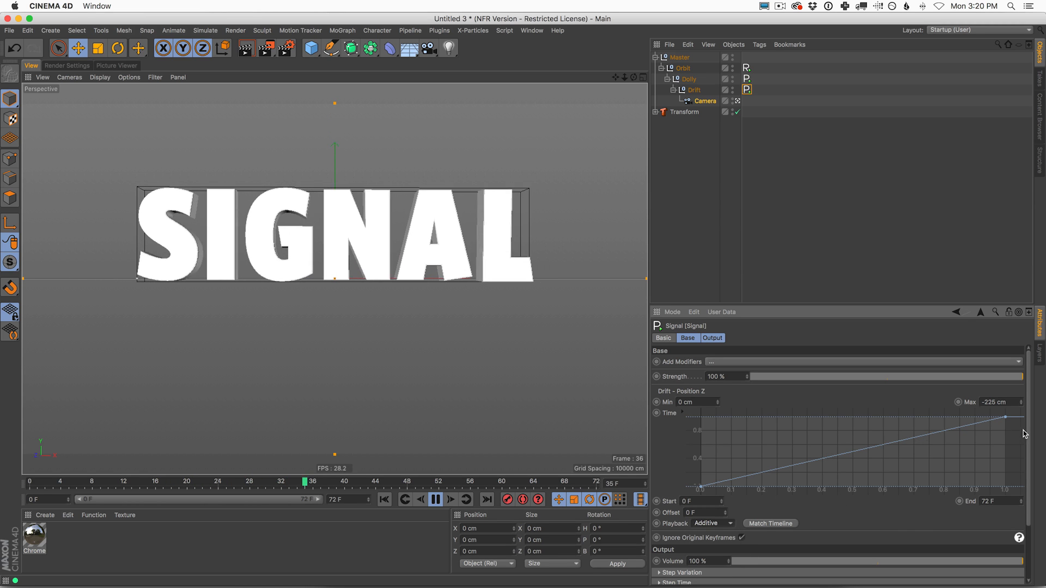
click(91, 482)
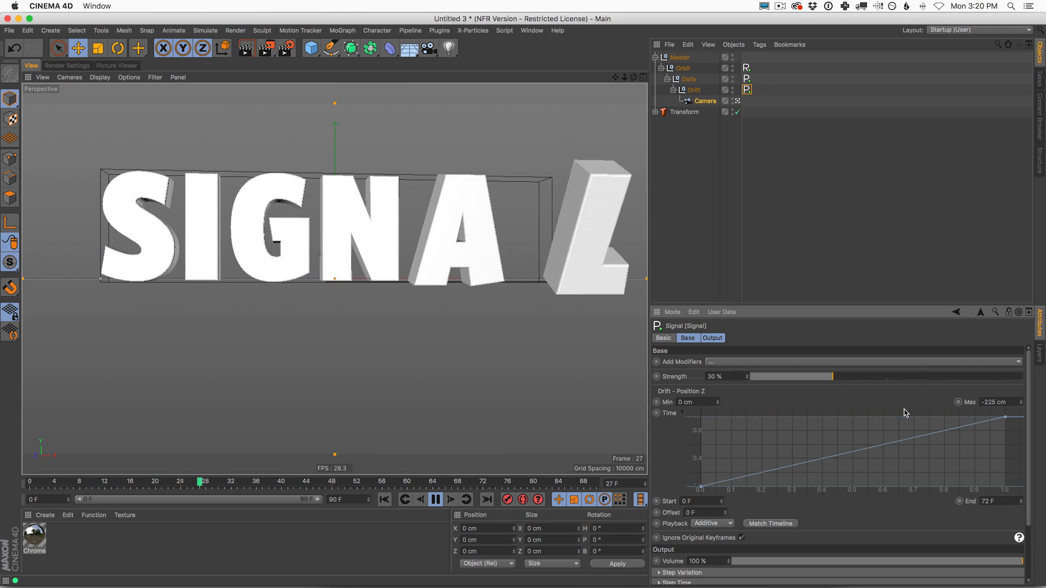
click(436, 499)
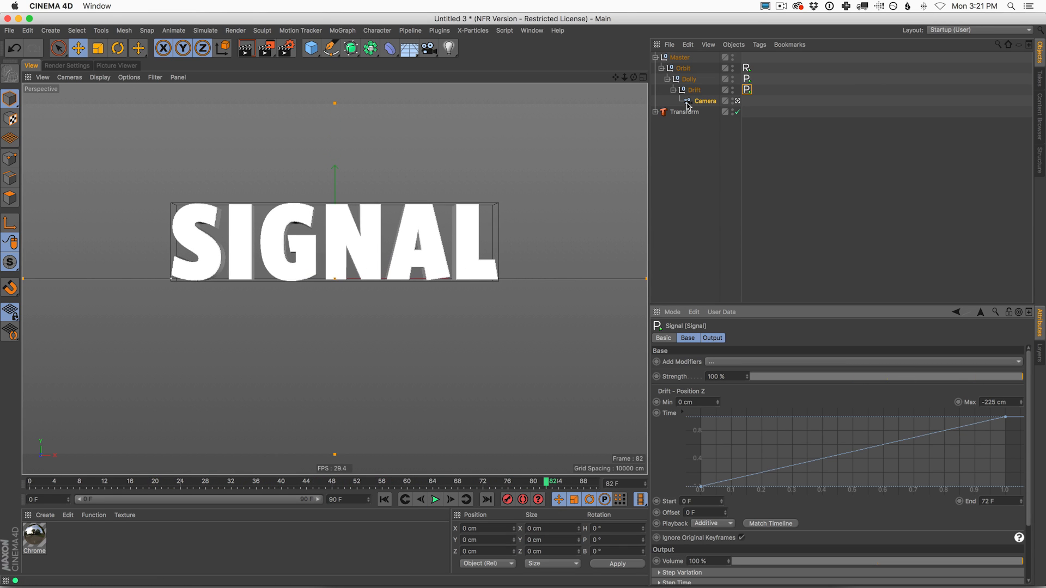
Select the Master null and replay the full combined camera move before viewing Orbit's Signal settings.
click(679, 57)
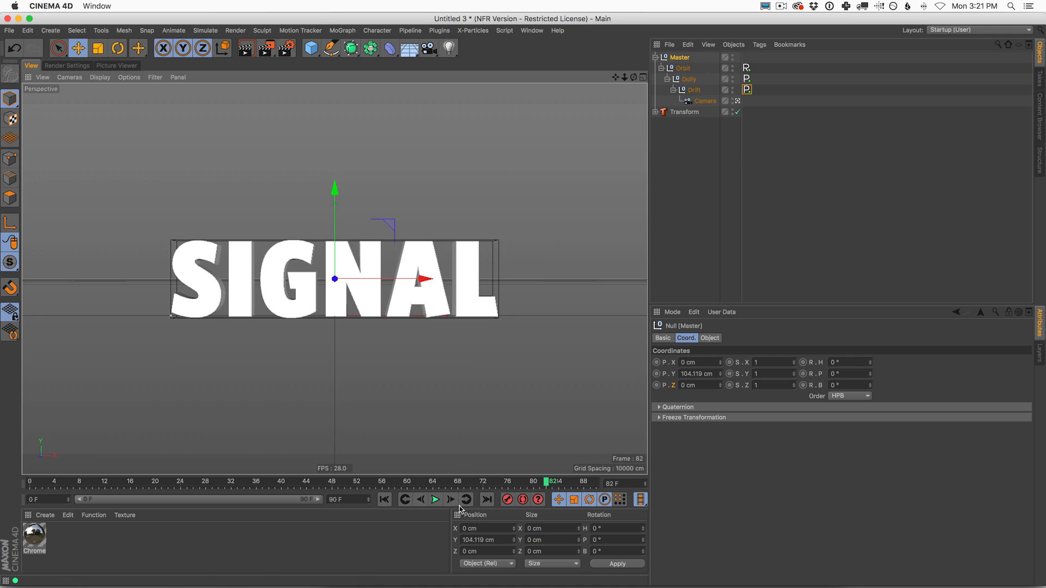
click(436, 500)
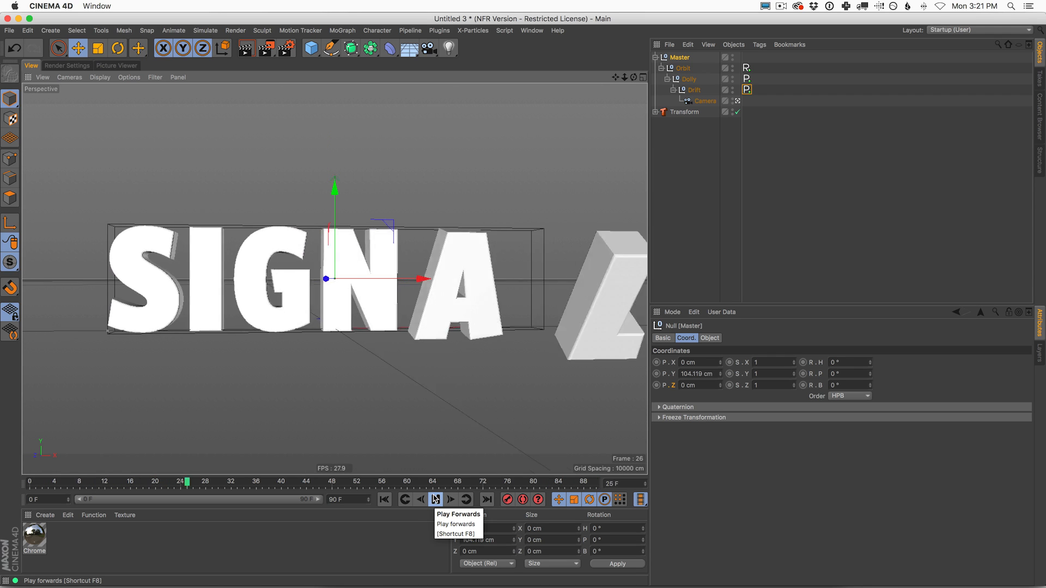
click(435, 499)
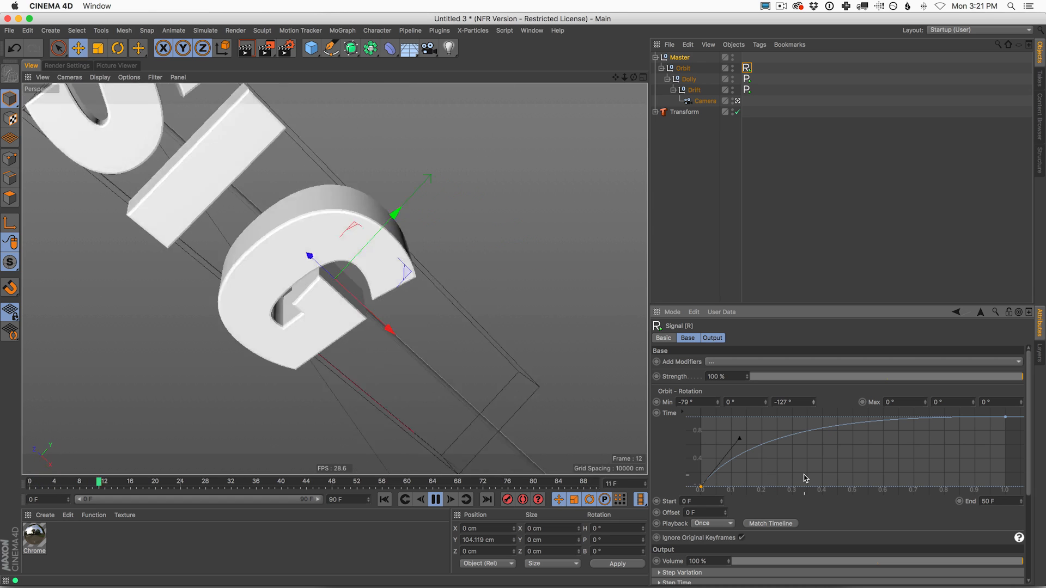
Replay the orbit animation from frame 0.
click(436, 499)
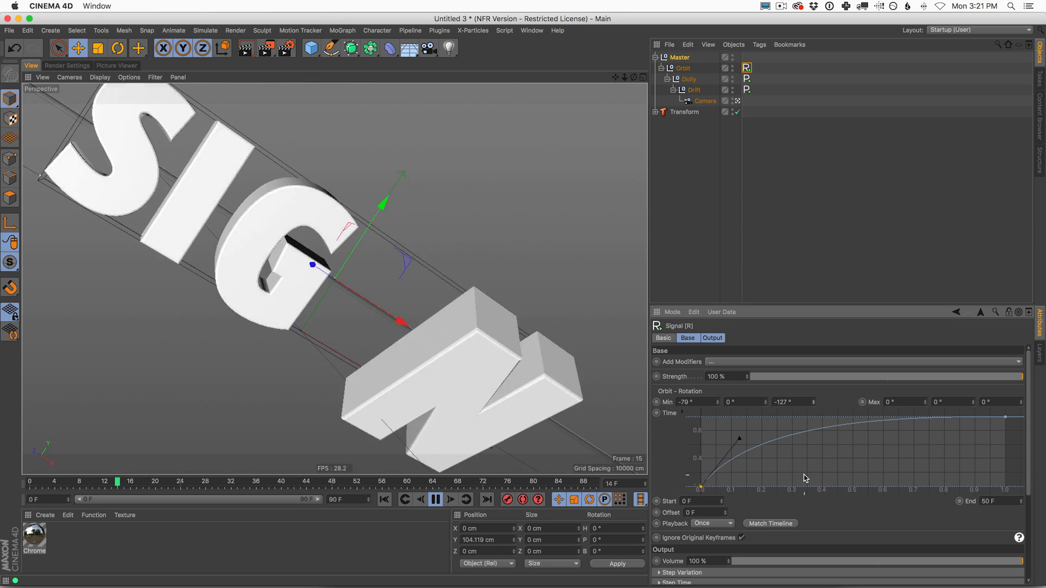
click(405, 481)
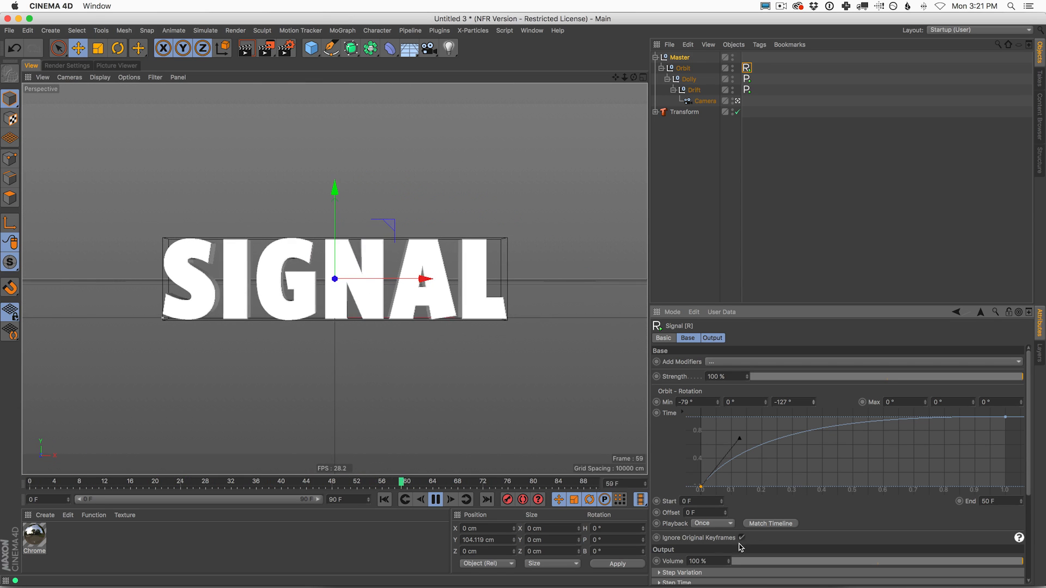
click(434, 499)
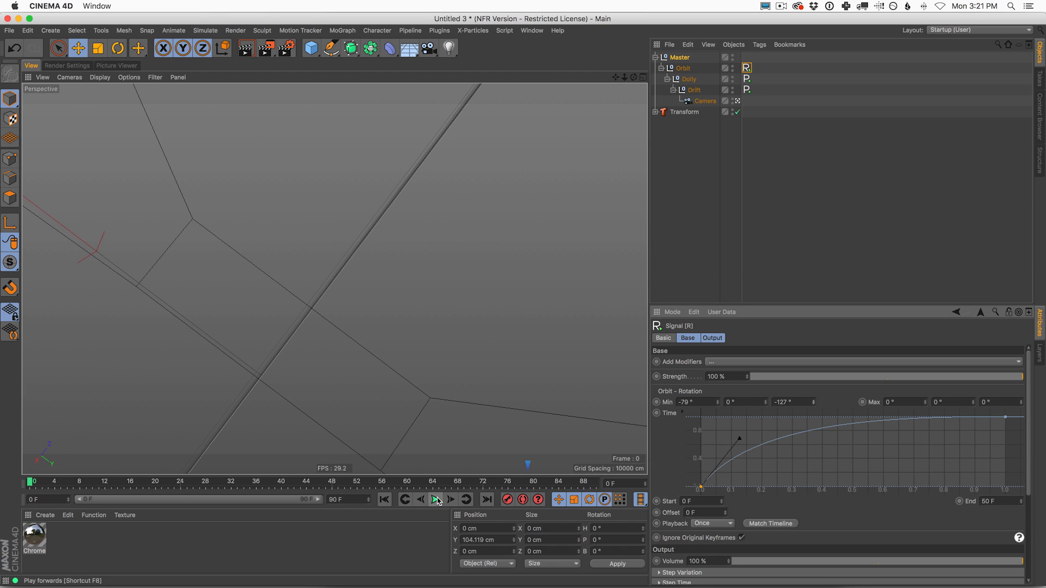
click(435, 499)
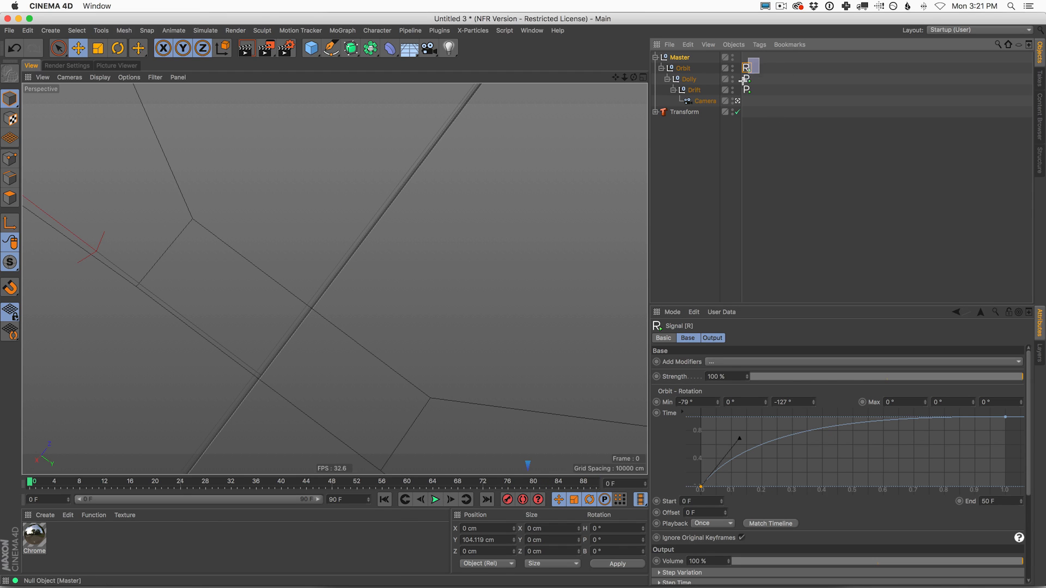
Deselect the Orbit Signal tag and show the Transform object's all-zero coordinates.
click(690, 161)
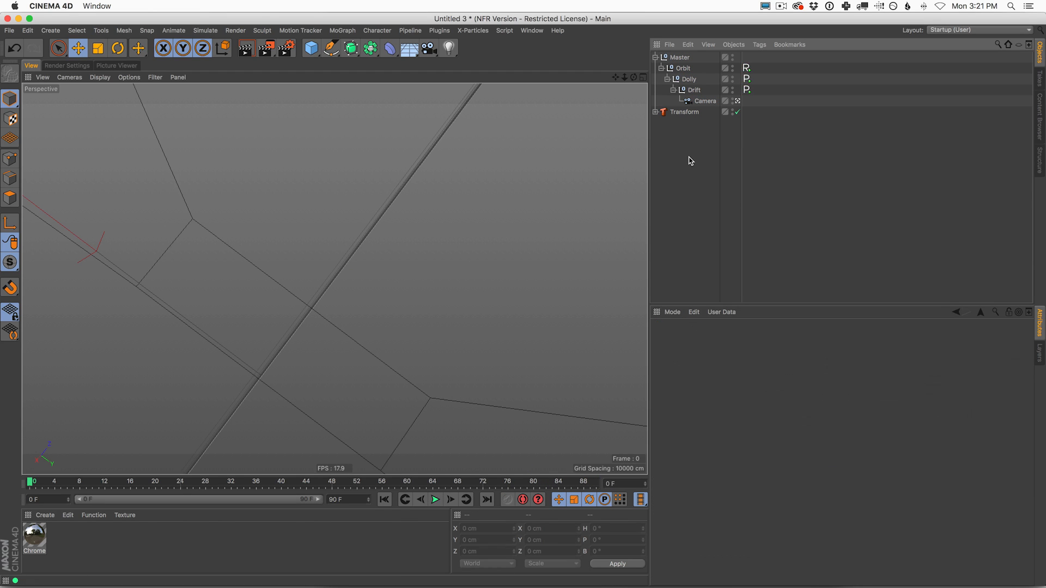
mouse_move(657, 60)
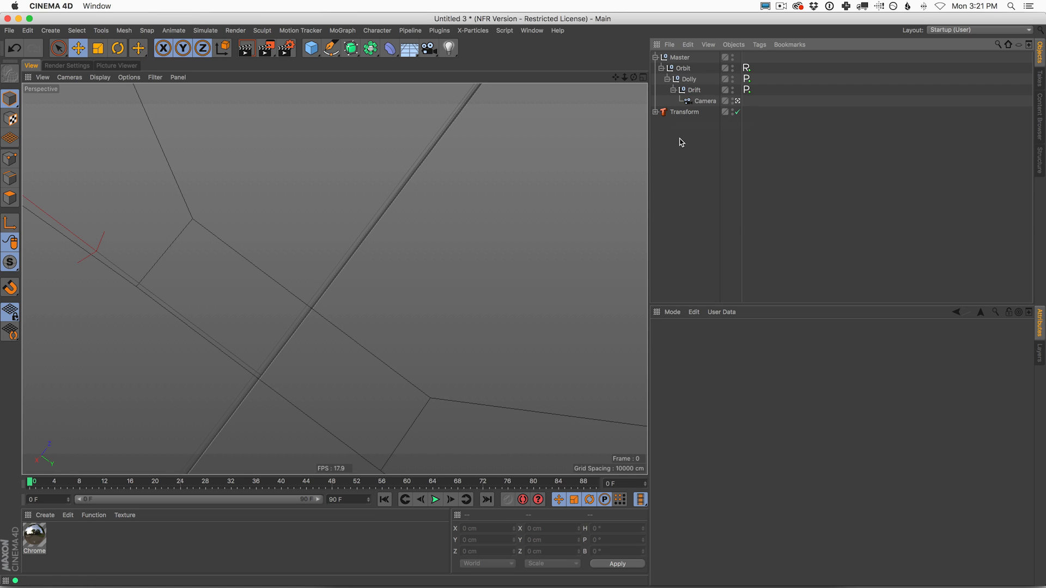
mouse_move(682, 115)
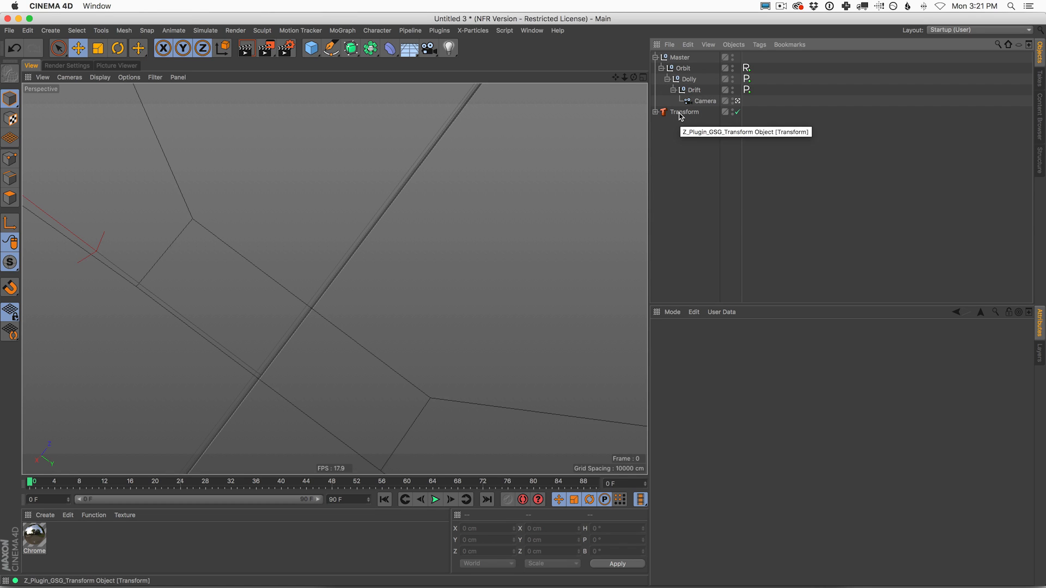
click(684, 111)
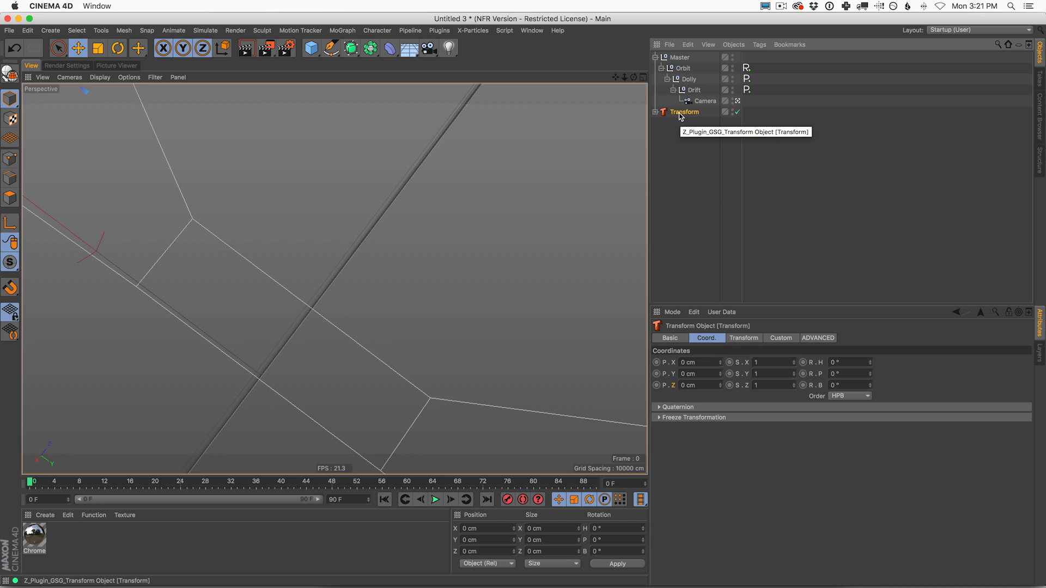